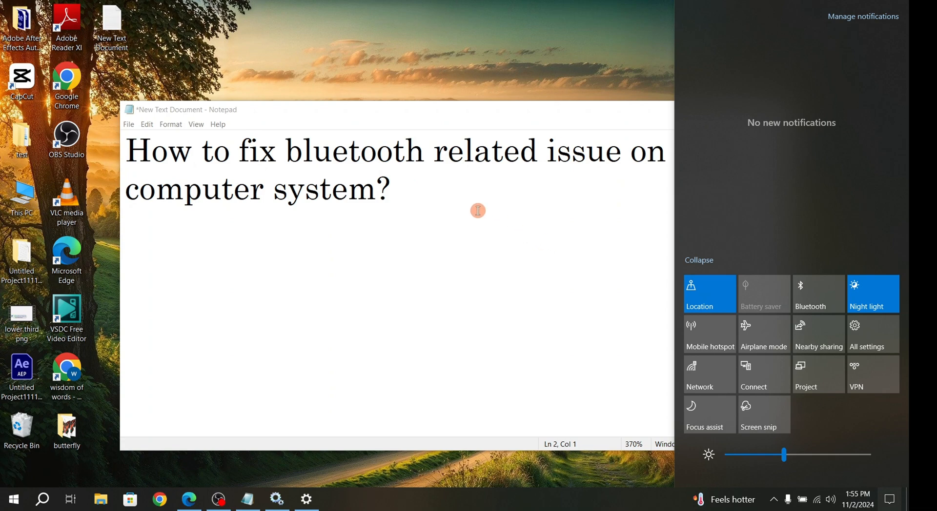
mouse_move(479, 214)
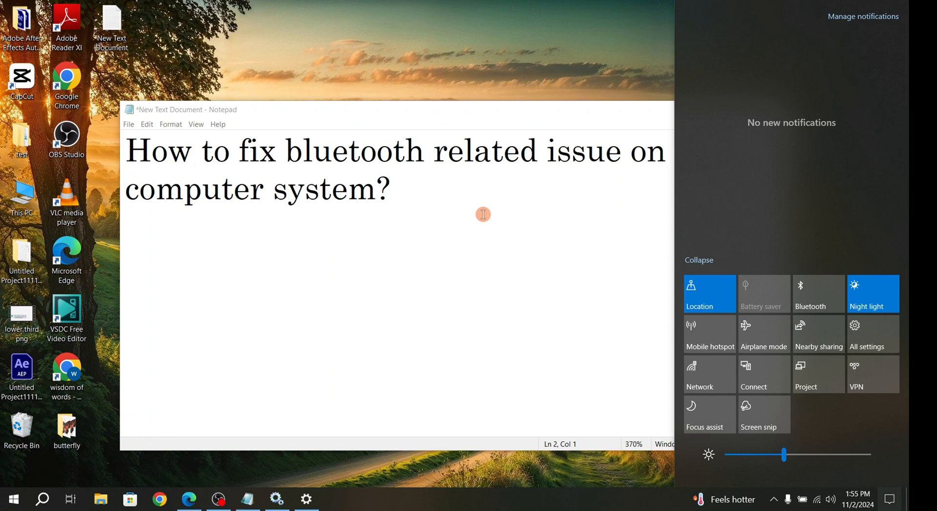
mouse_move(568, 238)
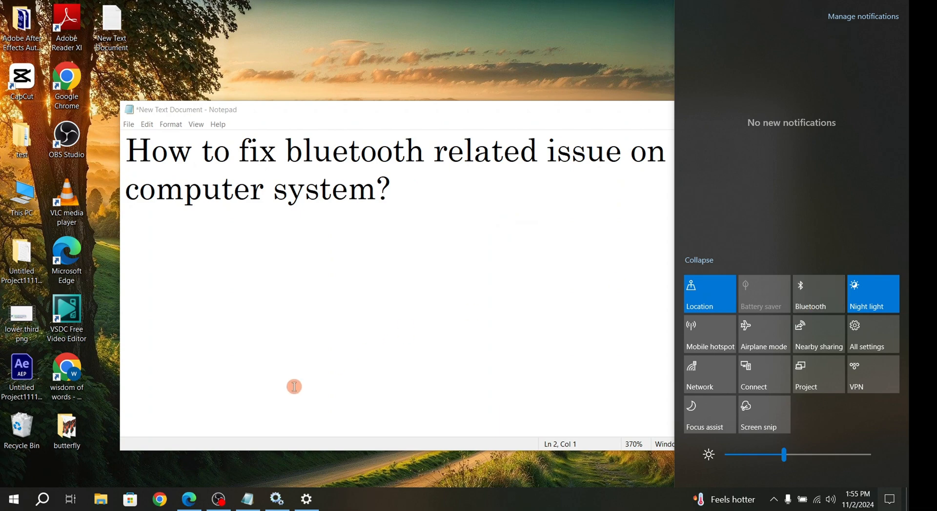
mouse_move(432, 259)
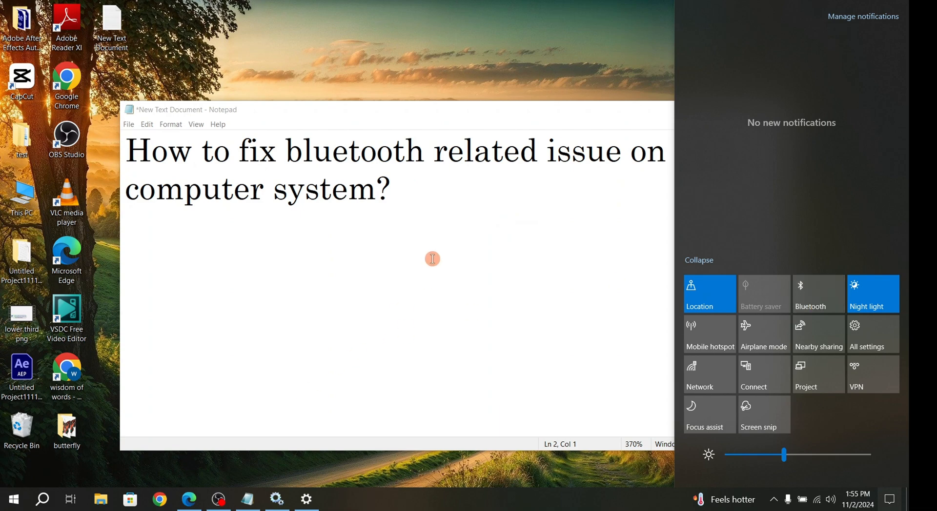
mouse_move(462, 219)
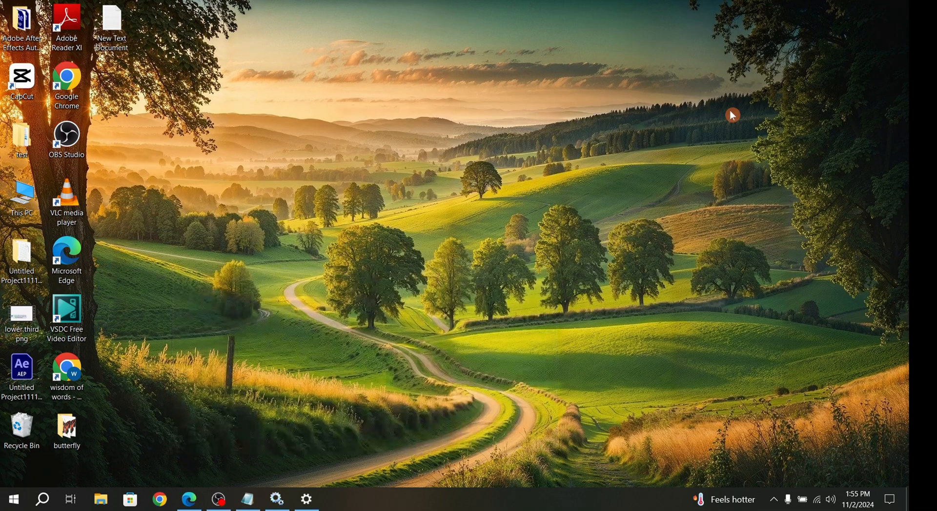
Launch the Services console and inspect the Bluetooth Audio Gateway and Bluetooth User Support services.
left_click(12, 498)
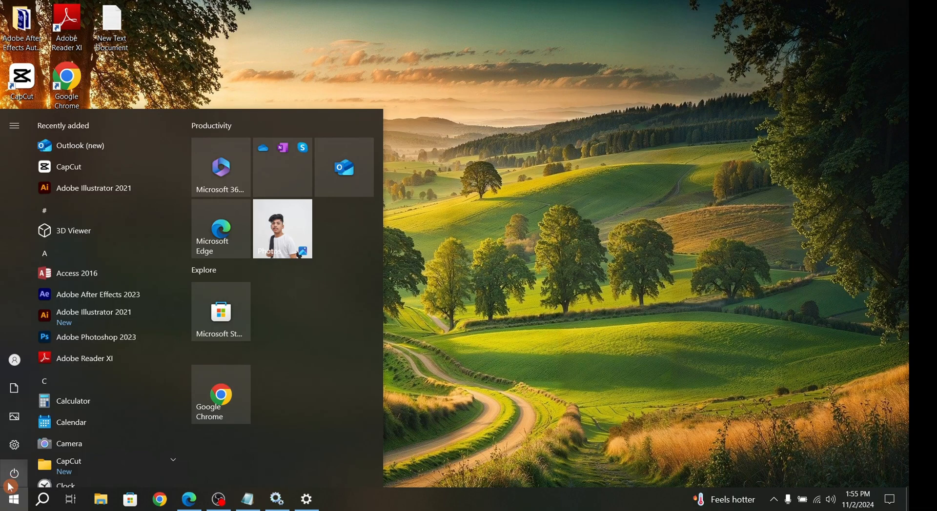
left_click(8, 499)
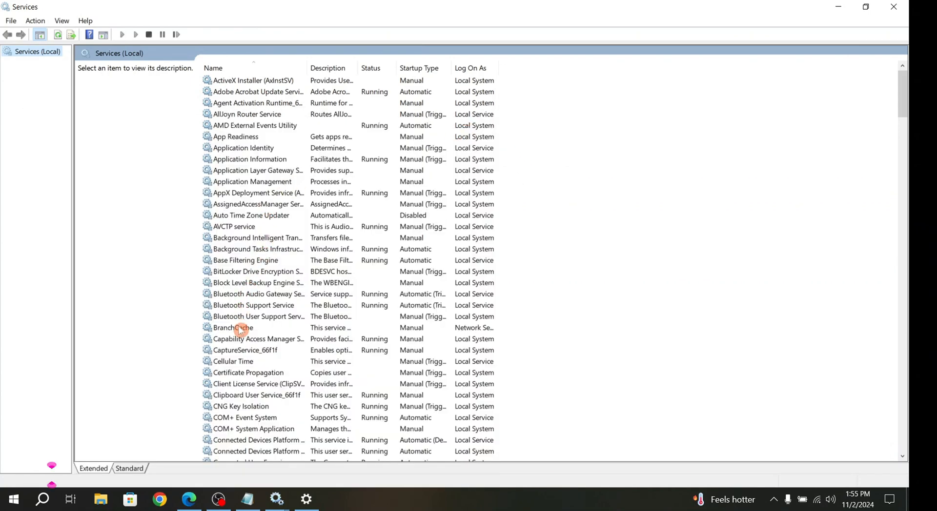
mouse_move(237, 299)
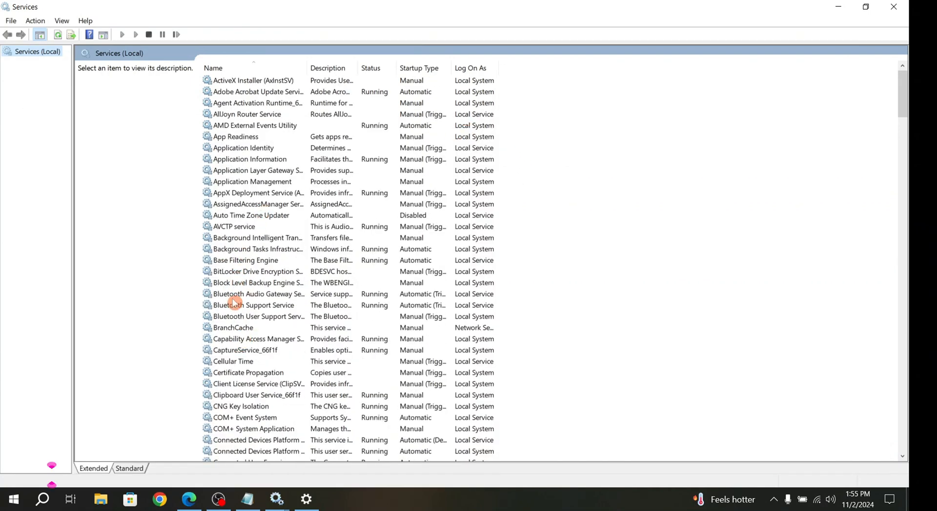
left_click(257, 294)
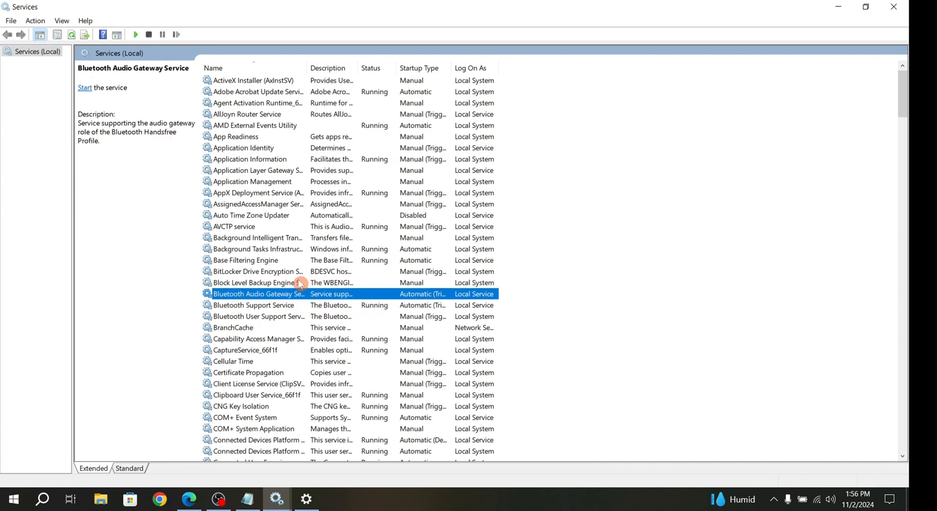
mouse_move(266, 308)
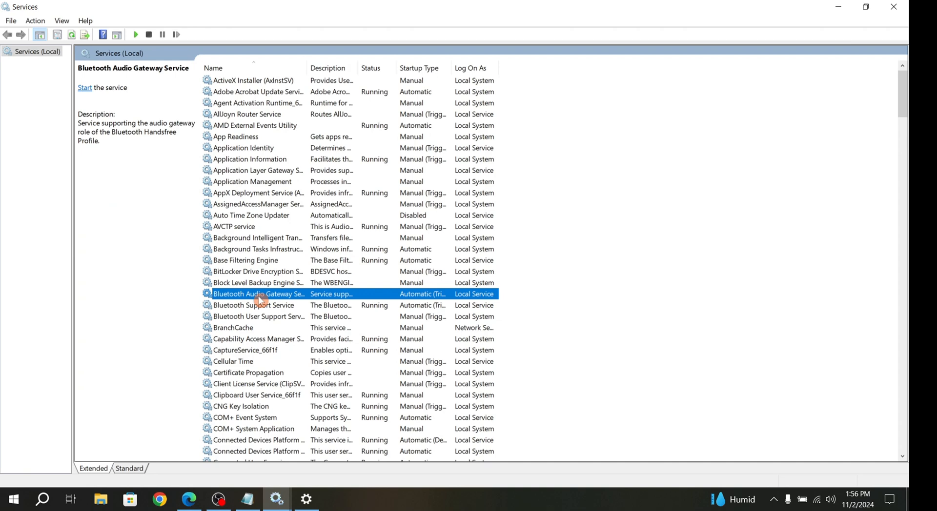
left_click(257, 316)
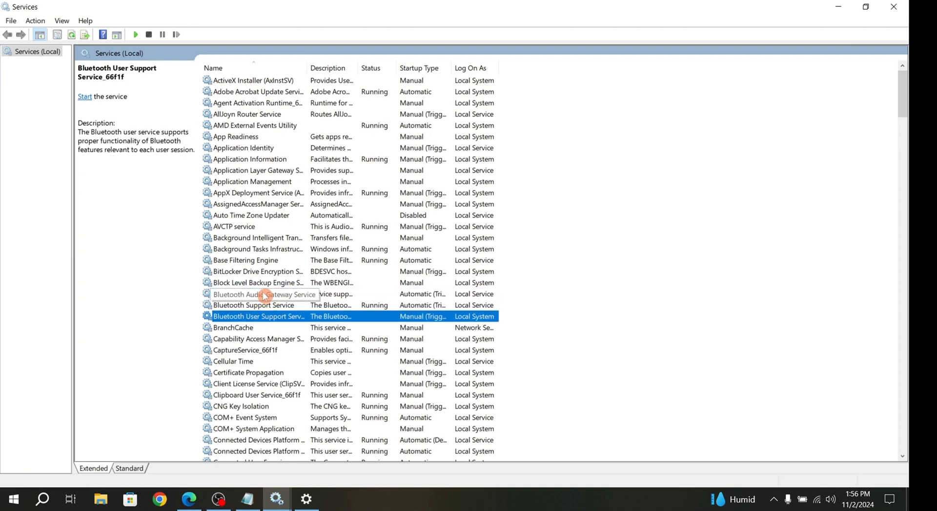
Start the Bluetooth Audio Gateway Service and restart the Bluetooth Support Service.
double_click(254, 294)
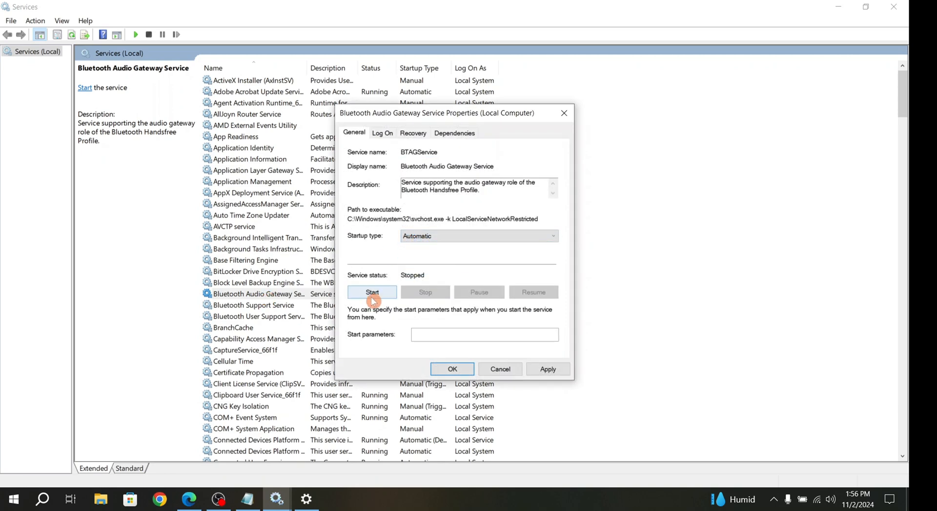
left_click(371, 292)
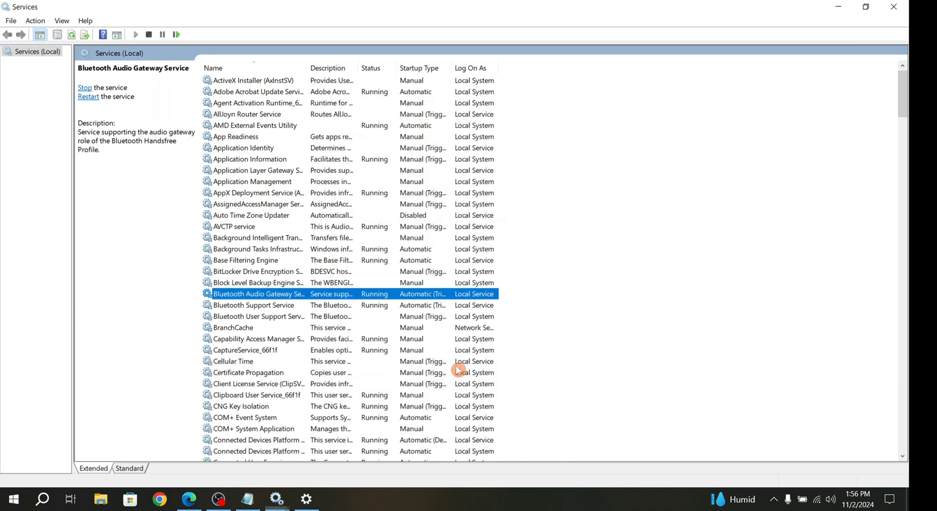
left_click(253, 305)
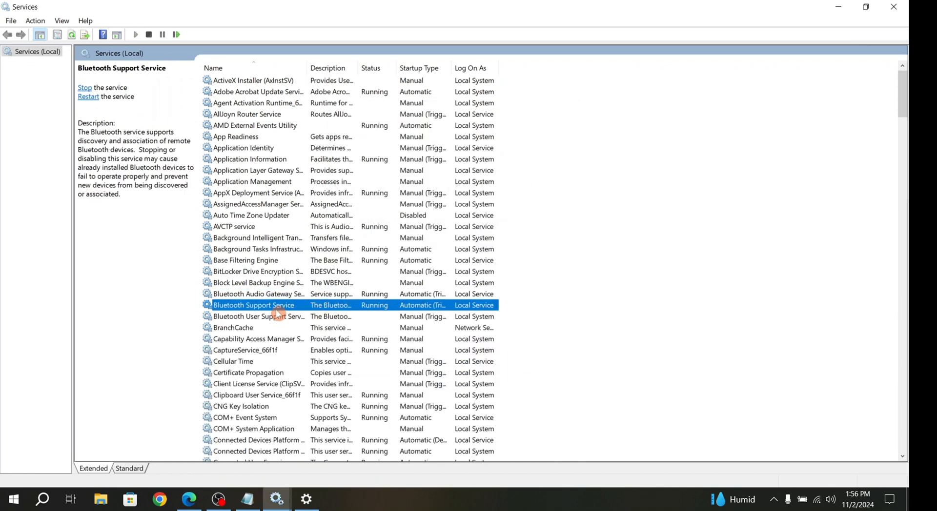
left_click(84, 88)
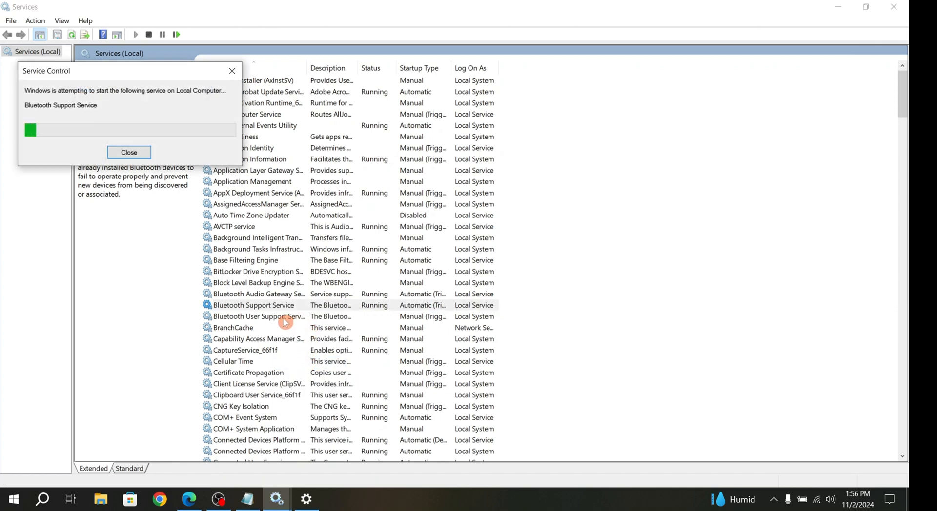
Start the Bluetooth User Support Service and confirm the Support and User Support services show Running.
right_click(257, 317)
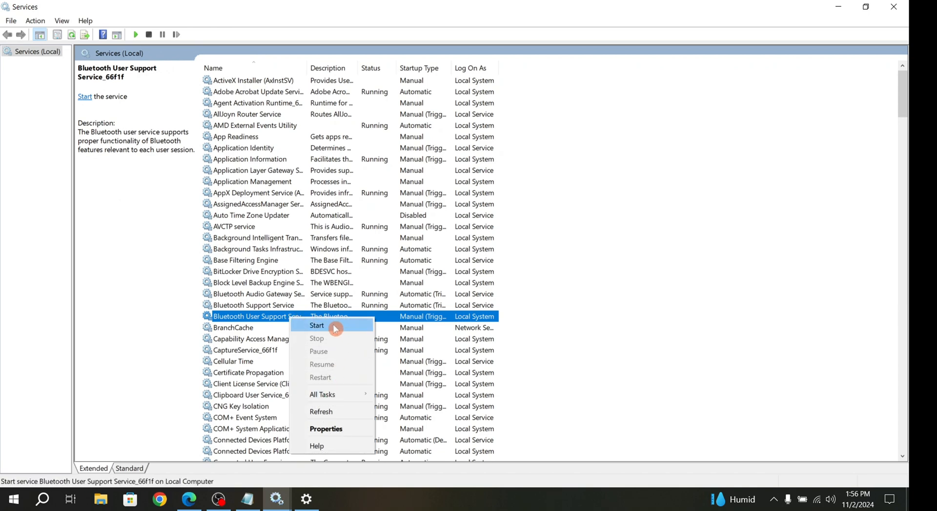
left_click(316, 326)
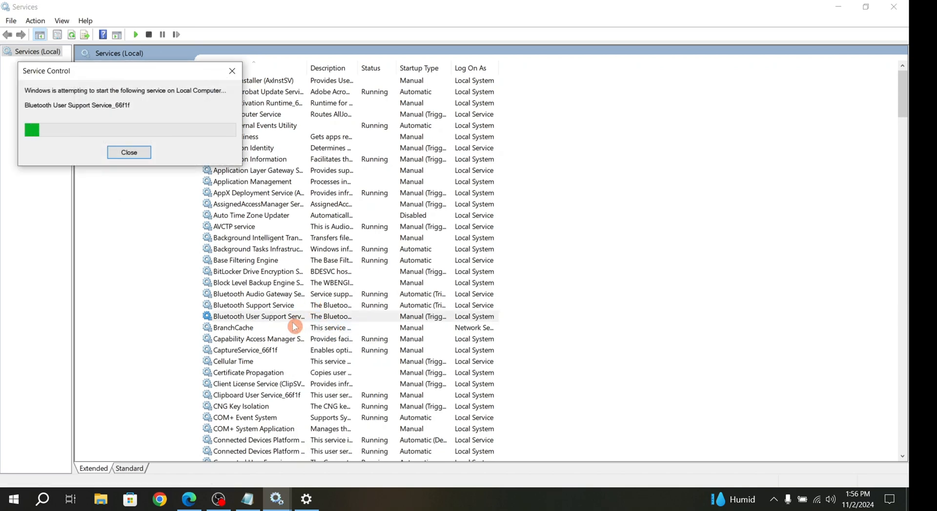
left_click(129, 152)
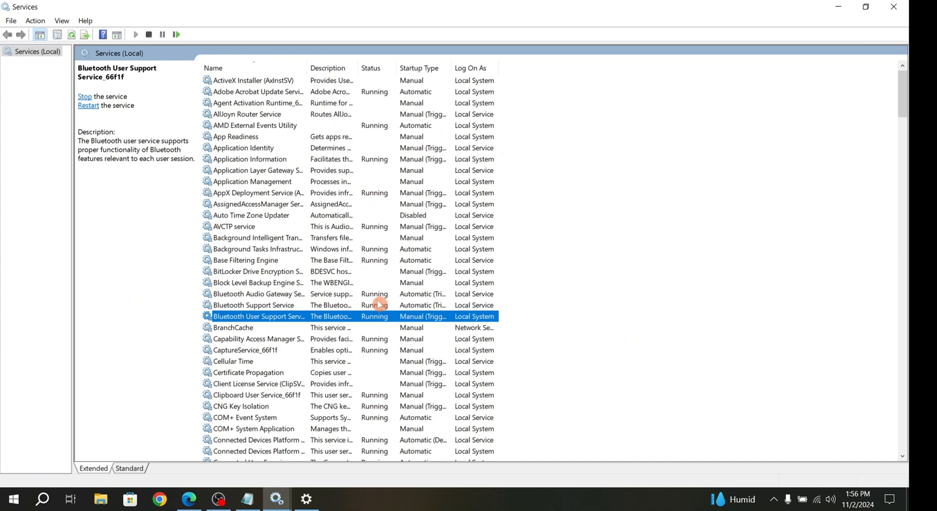
left_click(254, 305)
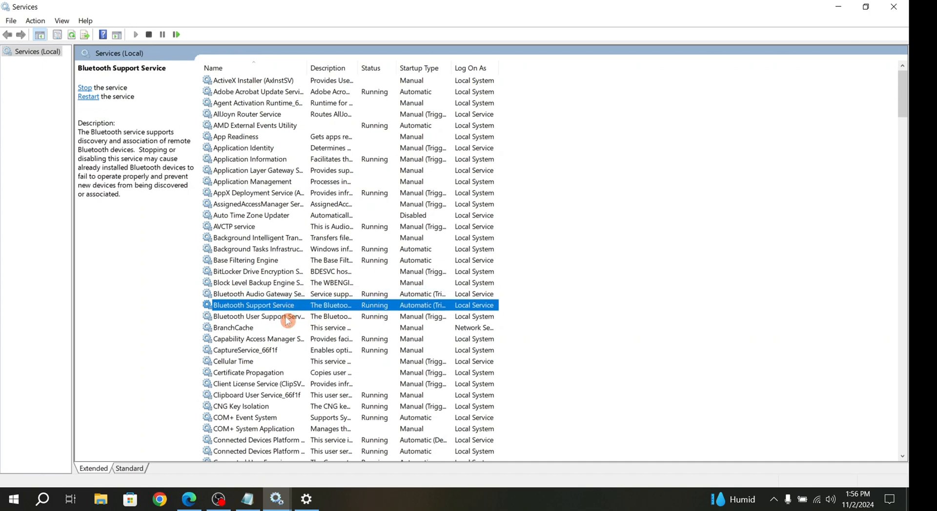
left_click(258, 316)
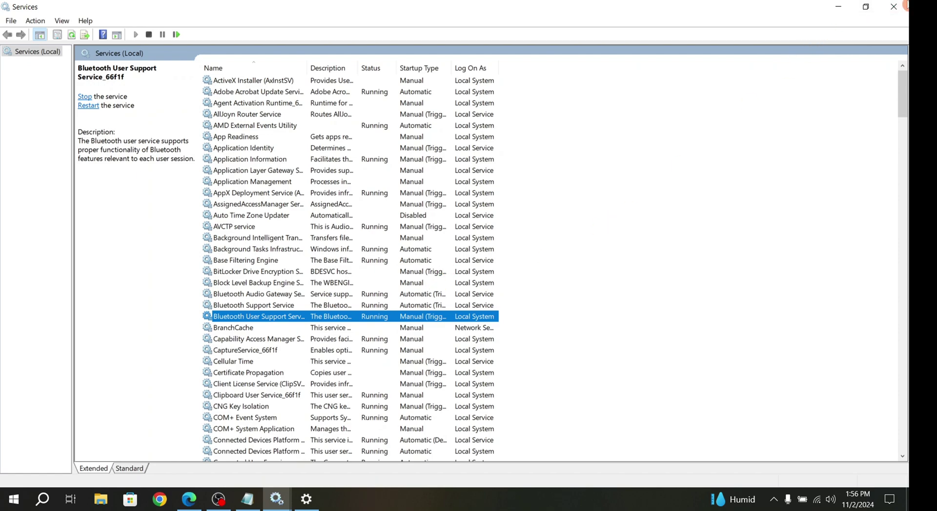
Close the Services console and return to the Windows desktop.
left_click(12, 498)
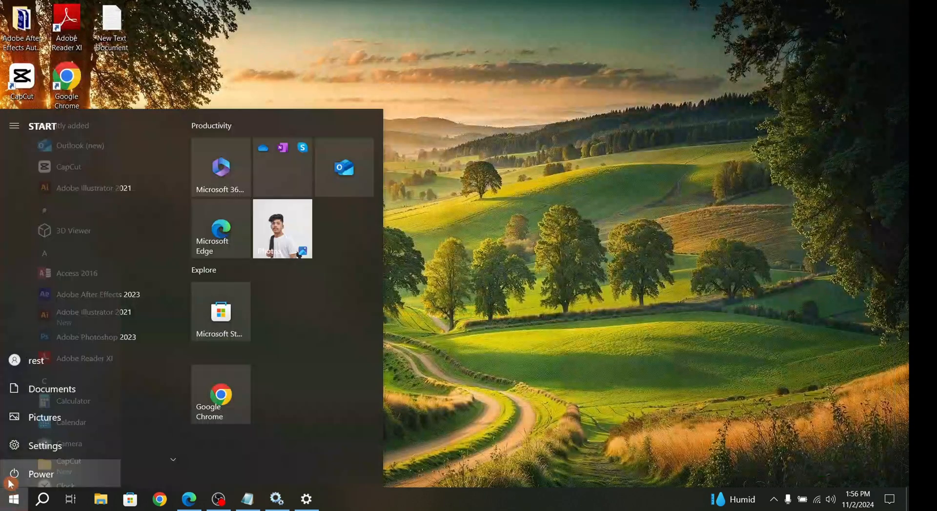
left_click(40, 473)
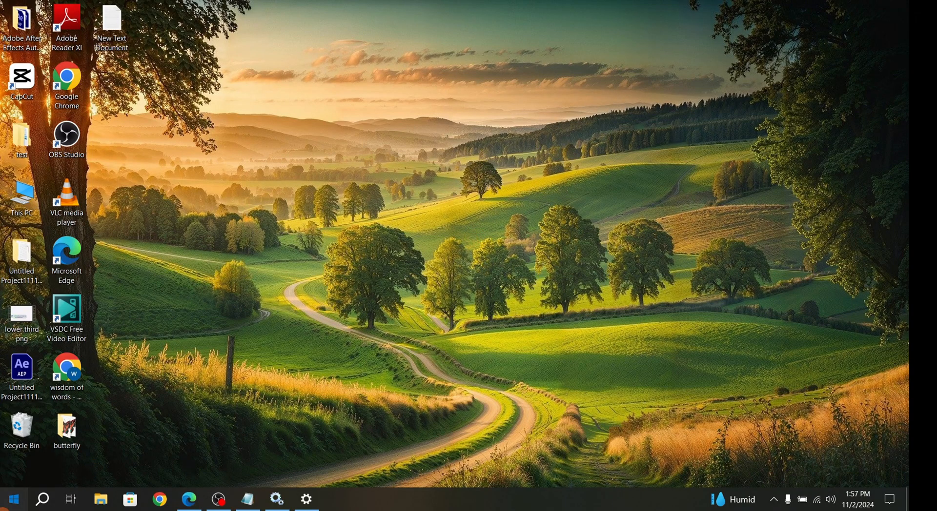
Search Start for 'troubleshoot settings' and reach the Additional troubleshooters page in Settings.
left_click(12, 500)
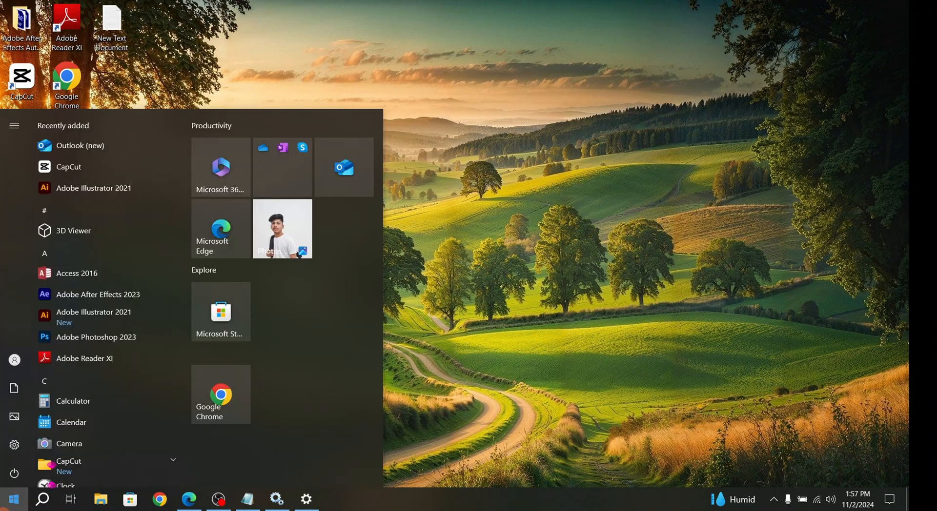
type("troubleshoot settings")
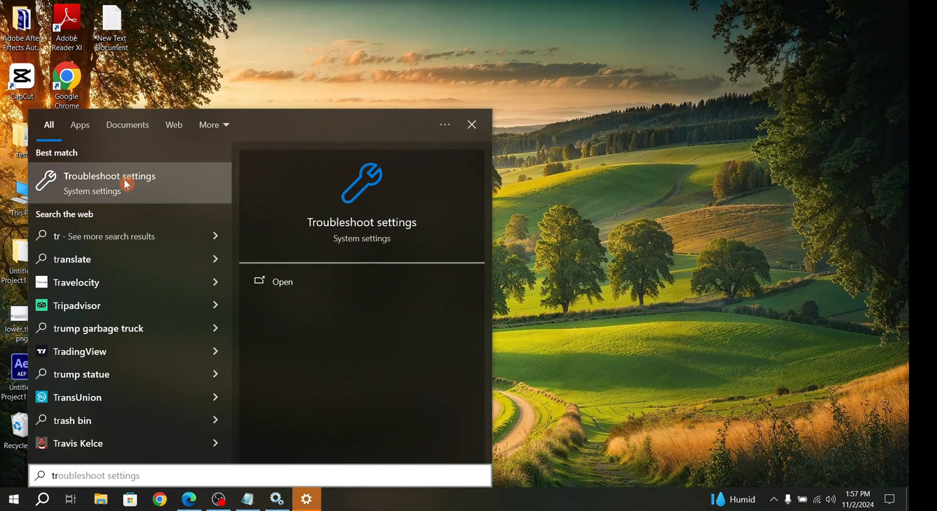
mouse_move(294, 467)
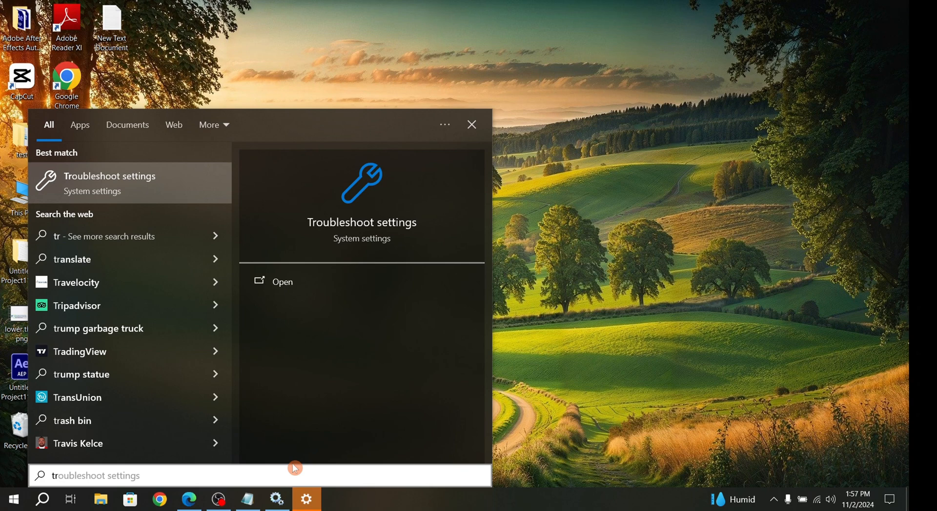
left_click(281, 281)
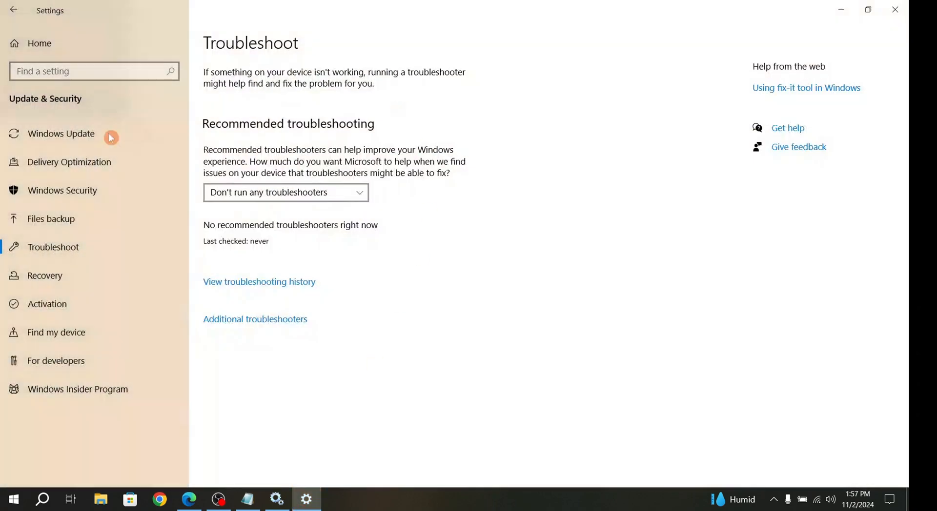
mouse_move(251, 327)
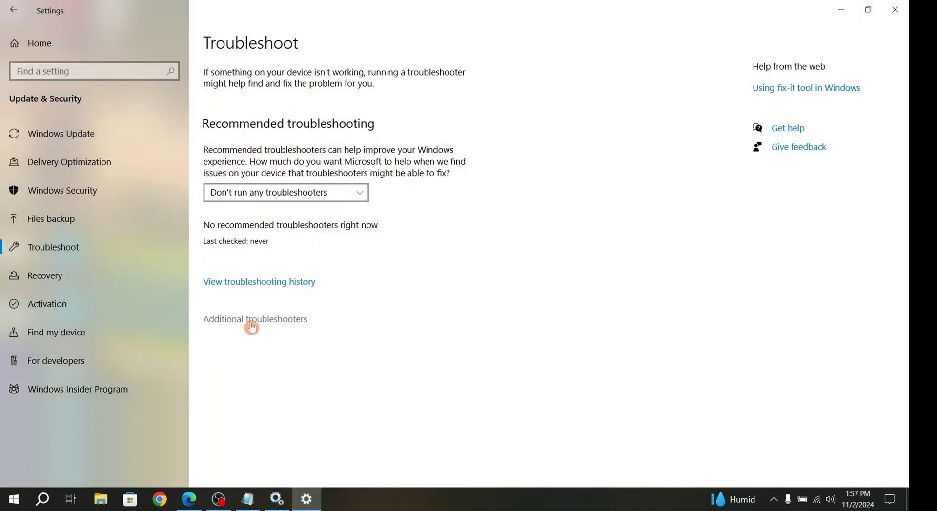
left_click(254, 319)
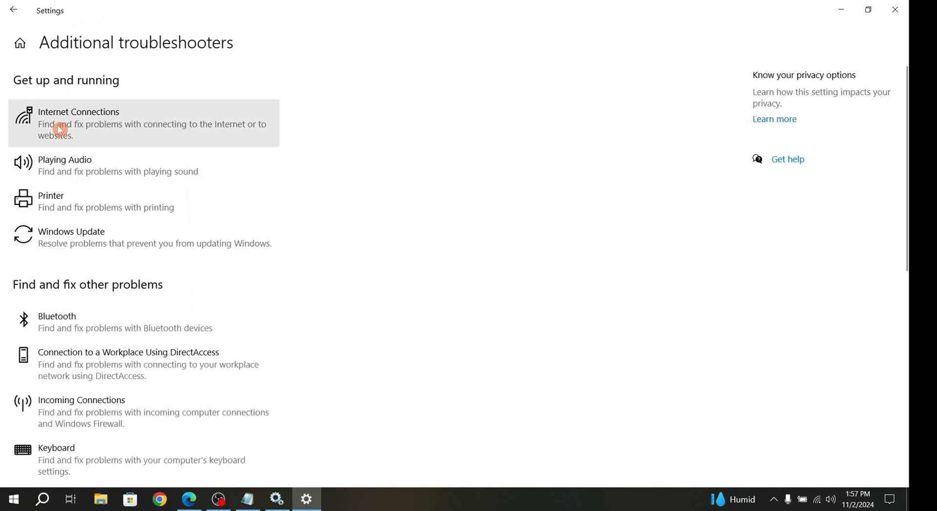
mouse_move(68, 334)
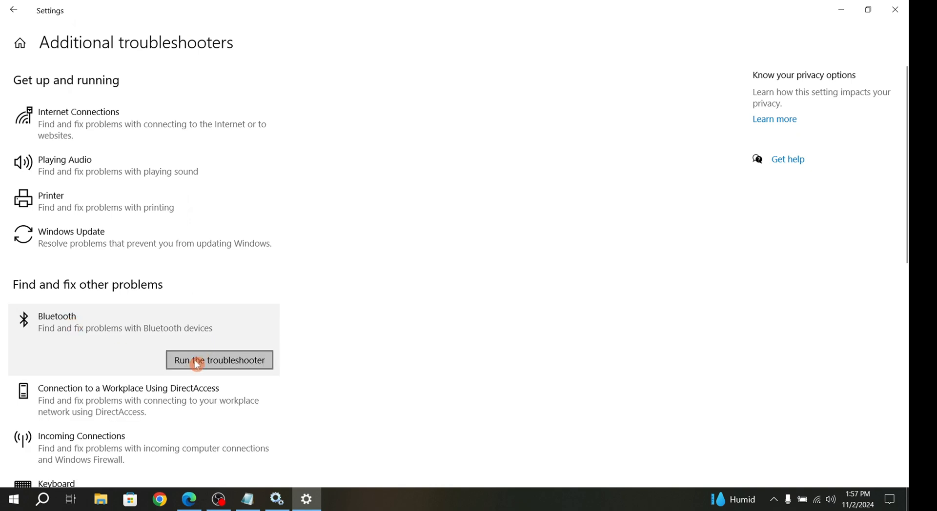
Run the Bluetooth troubleshooter until it fixes the radio status, then close its results.
left_click(218, 360)
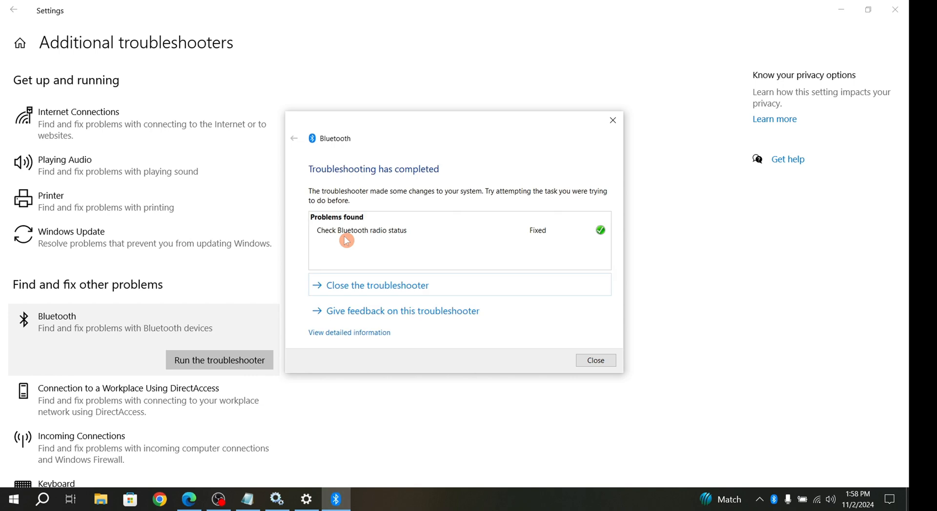
mouse_move(411, 236)
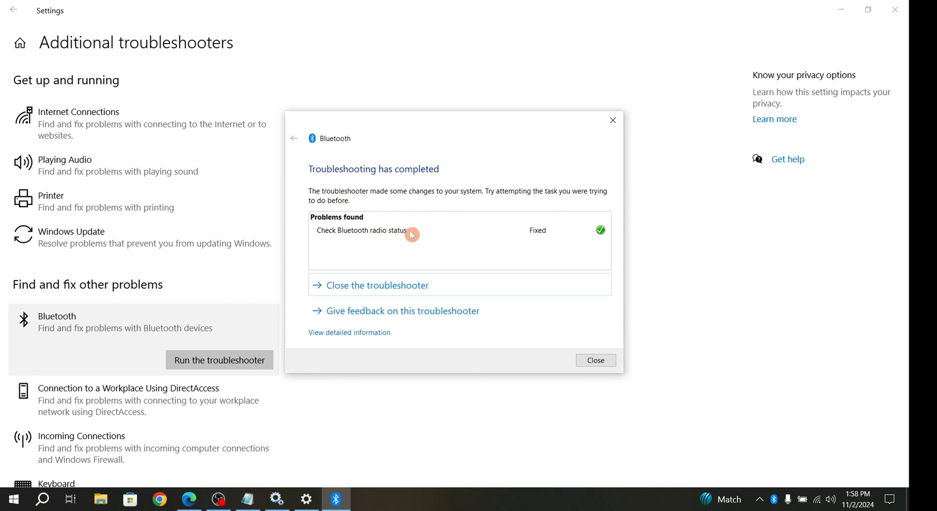
mouse_move(600, 233)
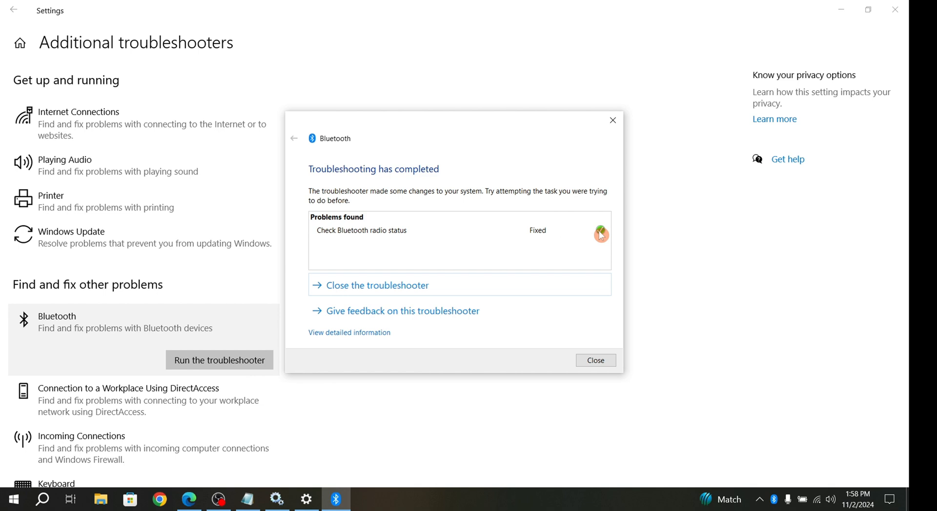
mouse_move(475, 196)
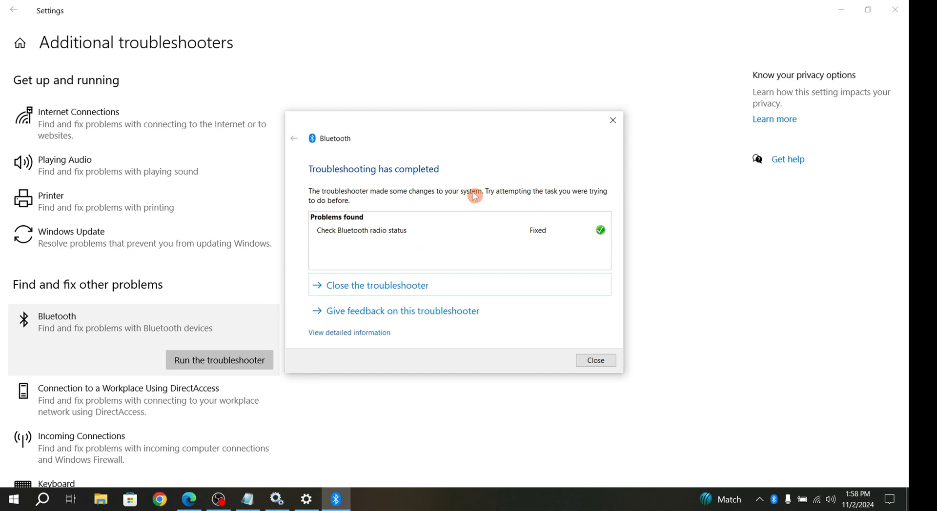
mouse_move(483, 276)
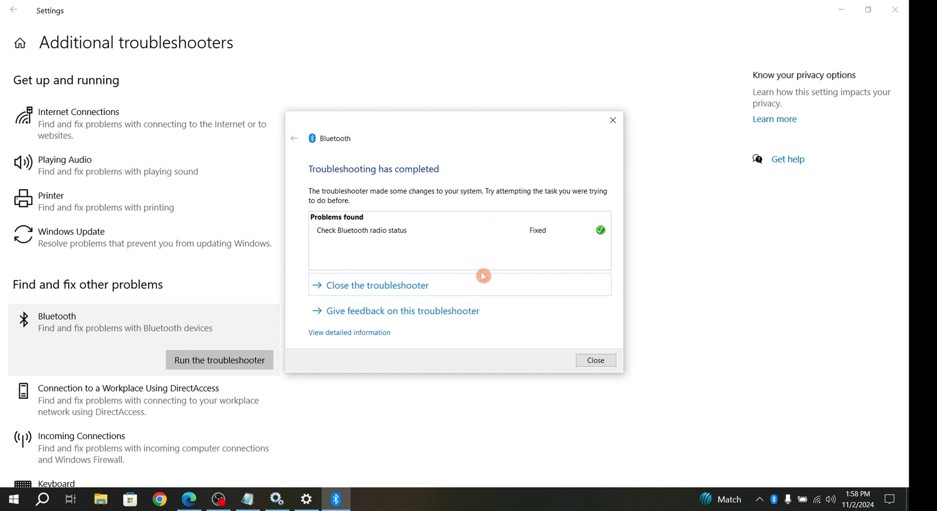
left_click(595, 360)
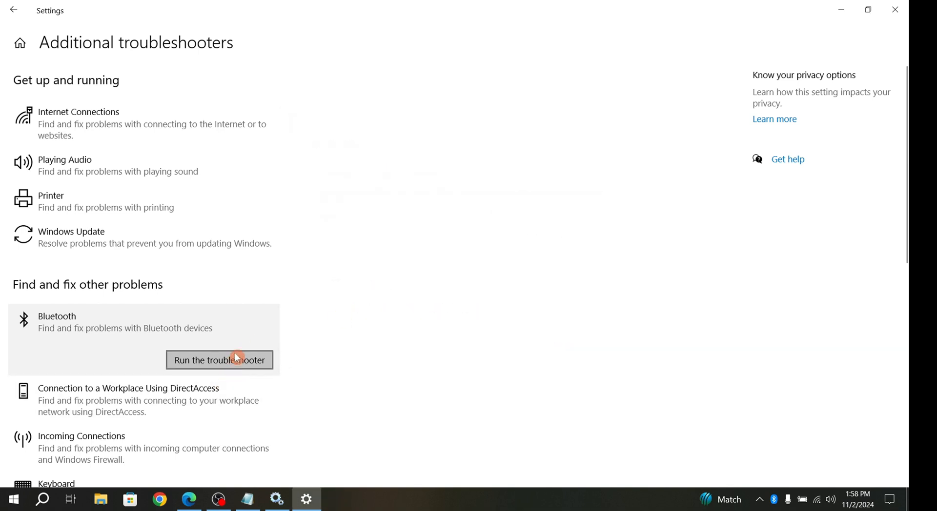
mouse_move(810, 5)
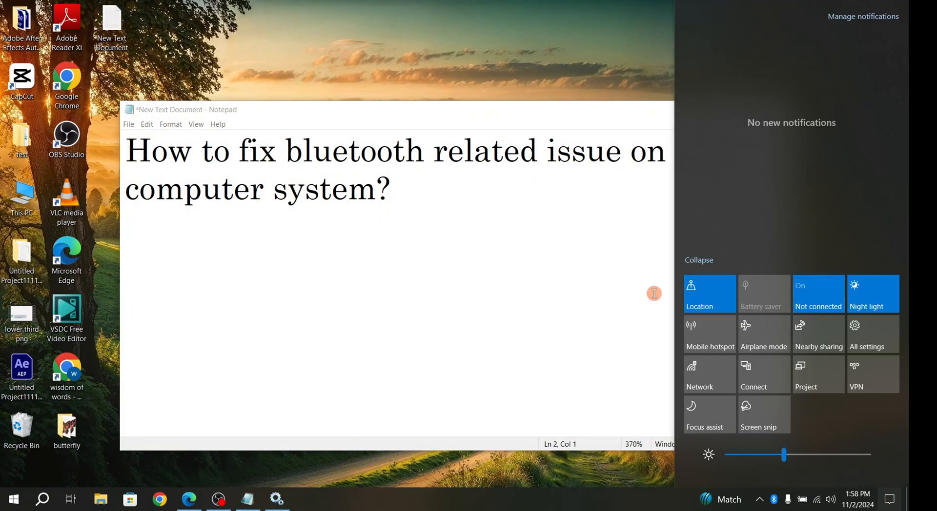
Dismiss the notifications pane so the Notepad Bluetooth title note and desktop show.
left_click(818, 293)
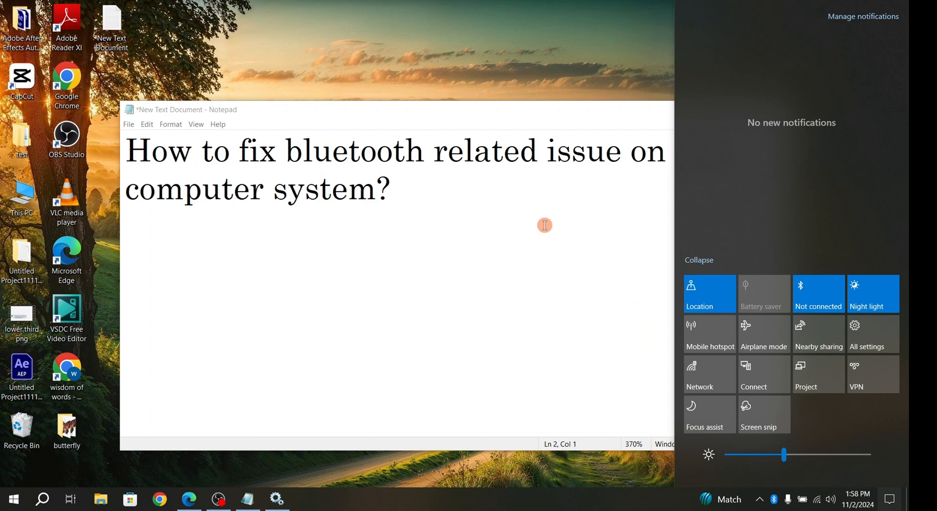
mouse_move(541, 222)
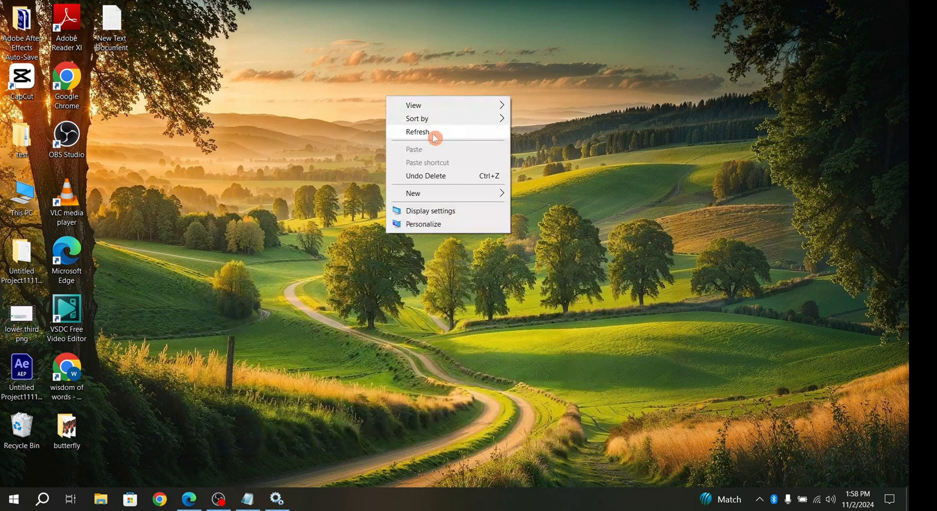
Refresh the desktop, dismiss the This PC menu, and bring up the Win+X system tools list.
left_click(417, 132)
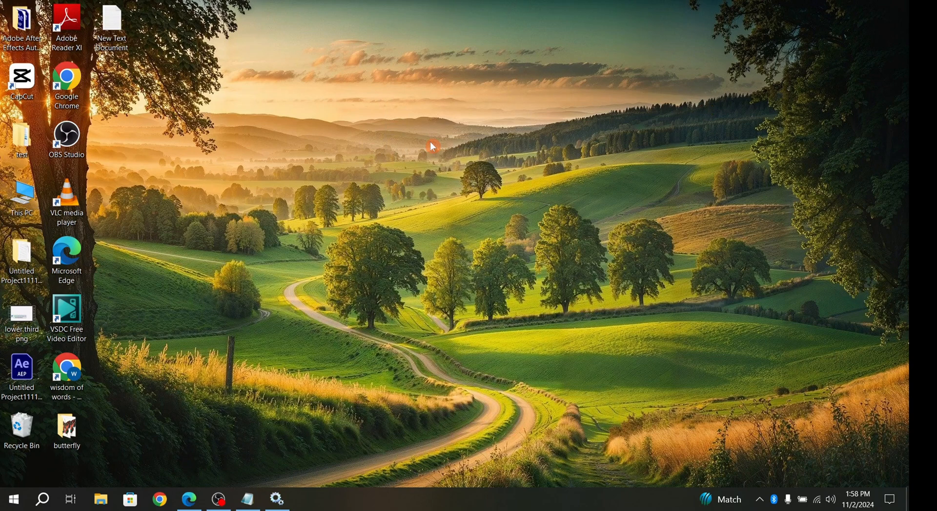
mouse_move(86, 458)
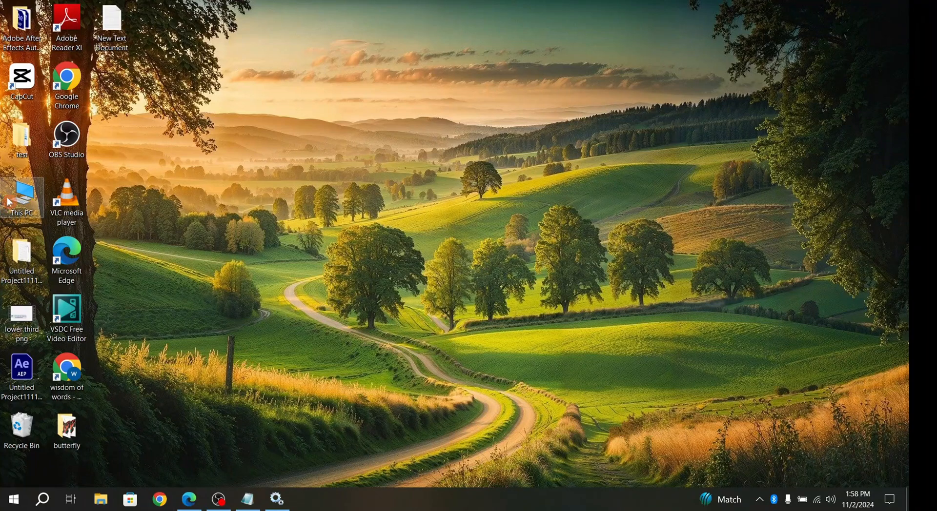
mouse_move(22, 197)
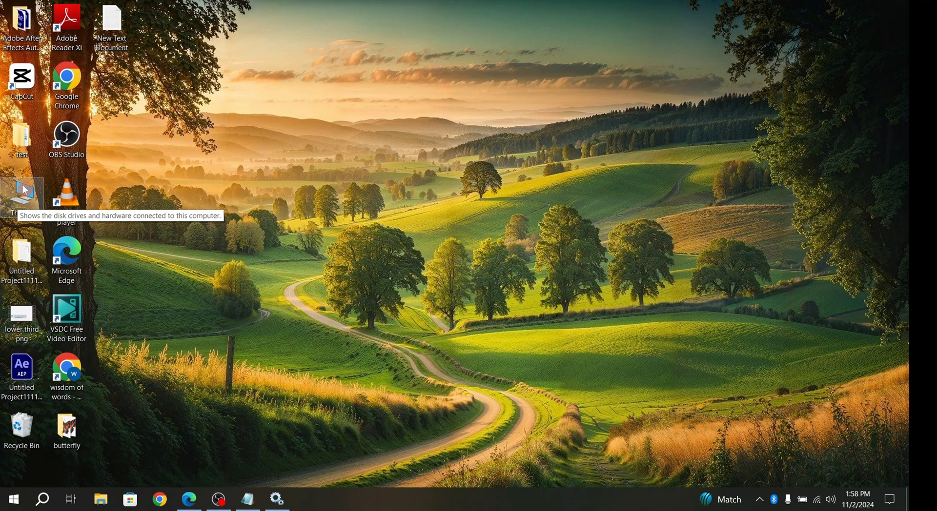
right_click(23, 197)
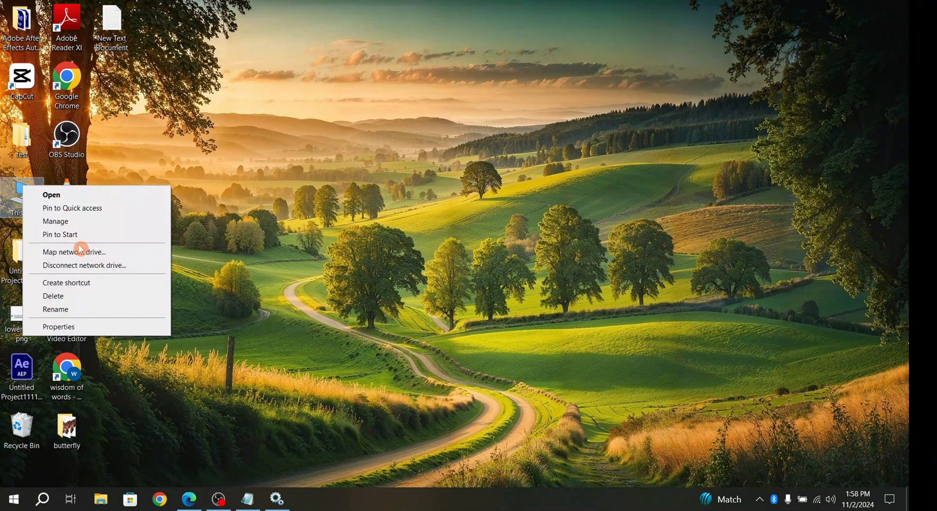
mouse_move(80, 224)
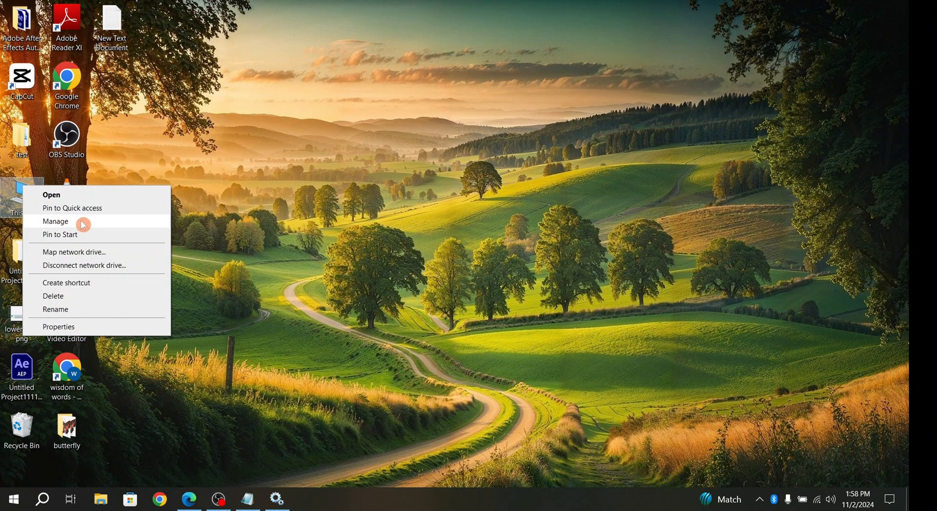
left_click(324, 179)
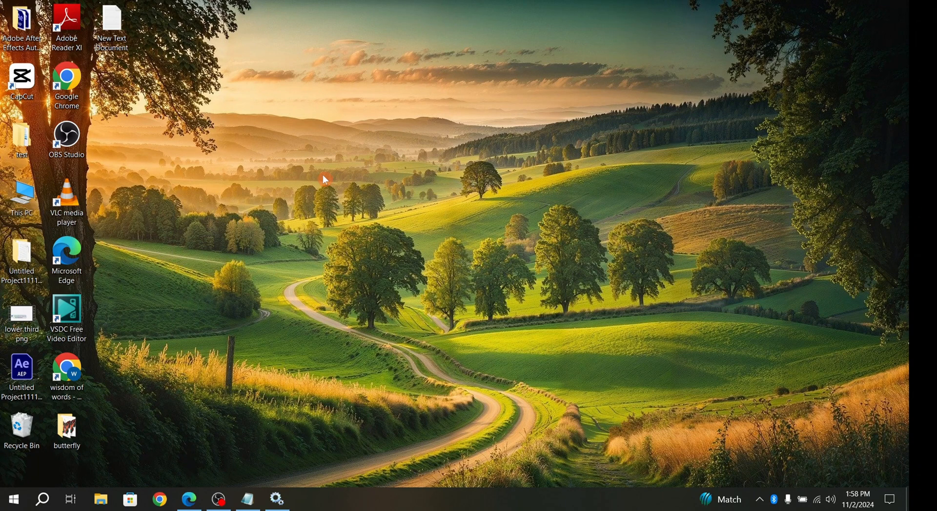
mouse_move(11, 500)
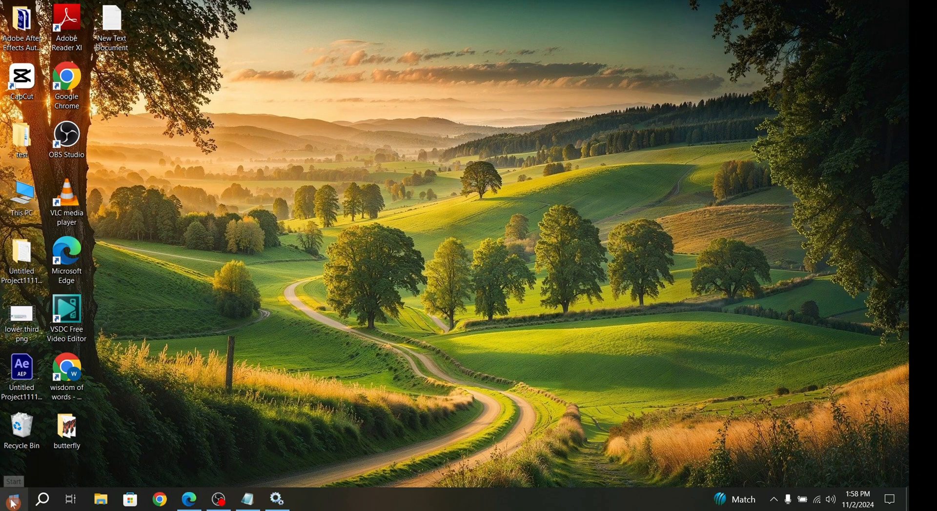
right_click(11, 499)
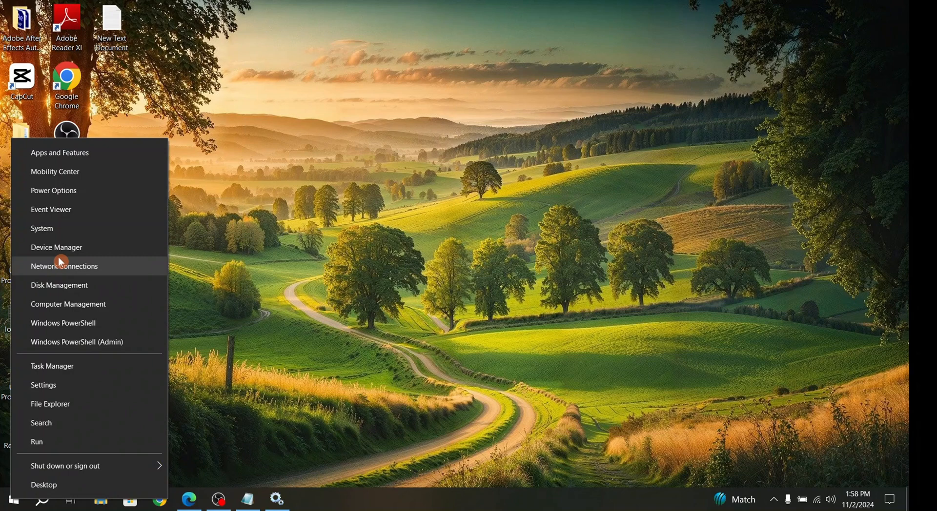
mouse_move(85, 248)
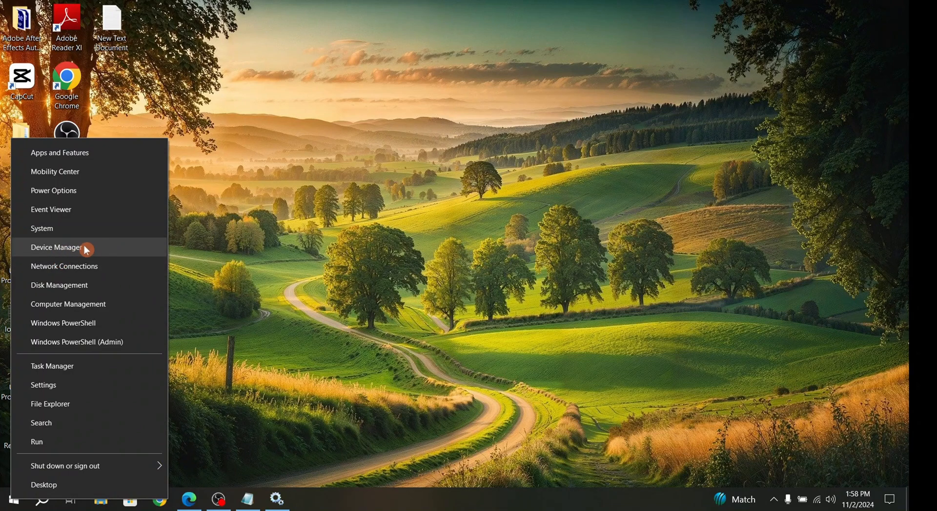
Launch Device Manager and expand the Bluetooth category to select Bluetooth Device (RFCOMM Protocol TDI).
left_click(58, 247)
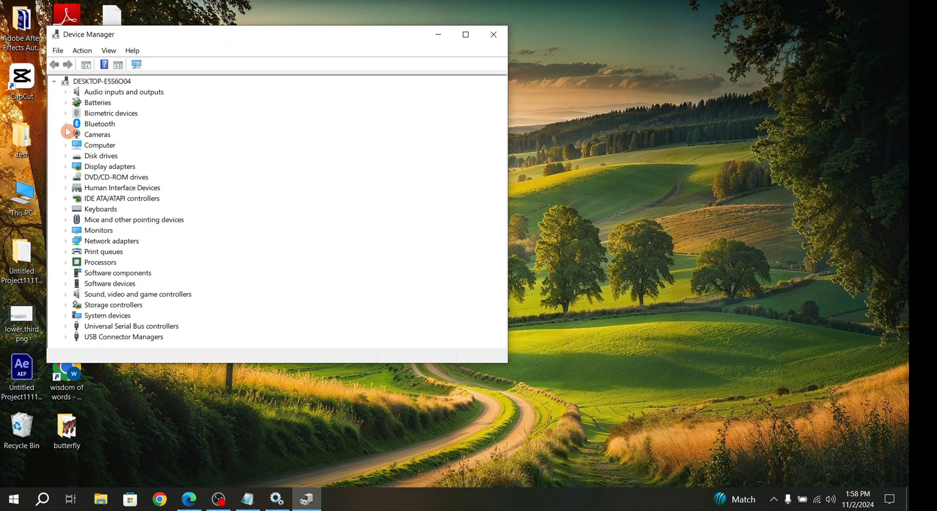
left_click(65, 124)
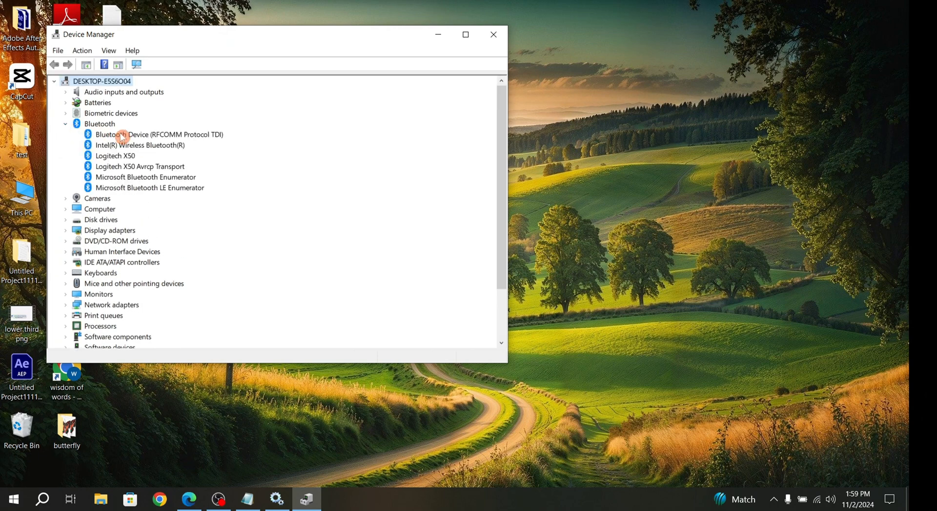
left_click(158, 133)
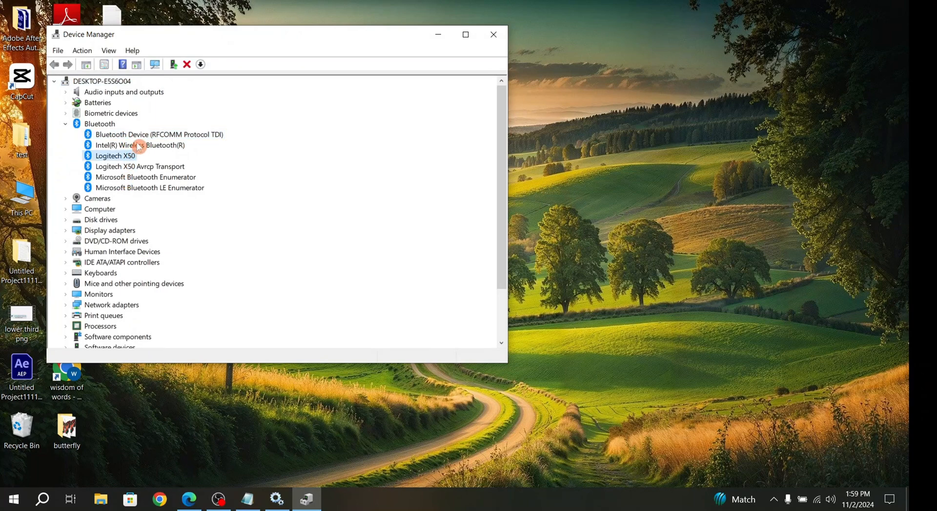
left_click(158, 134)
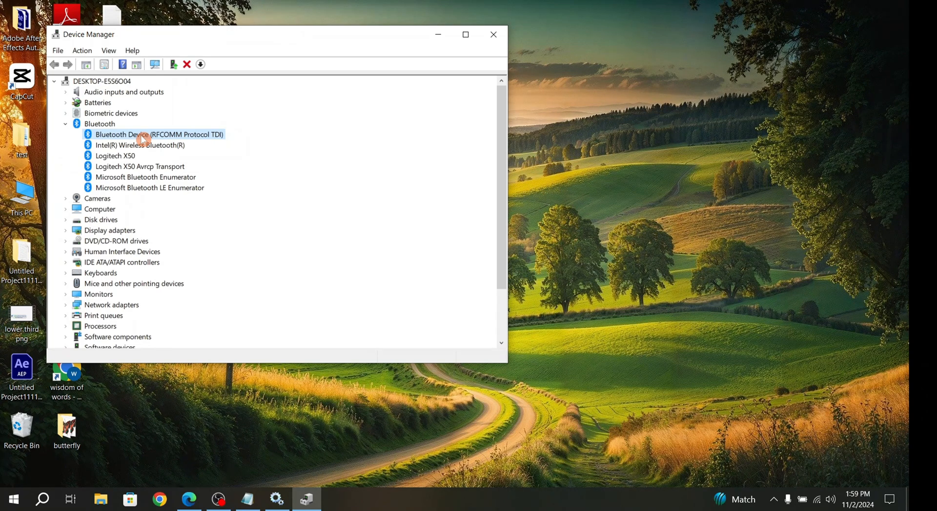
mouse_move(339, 137)
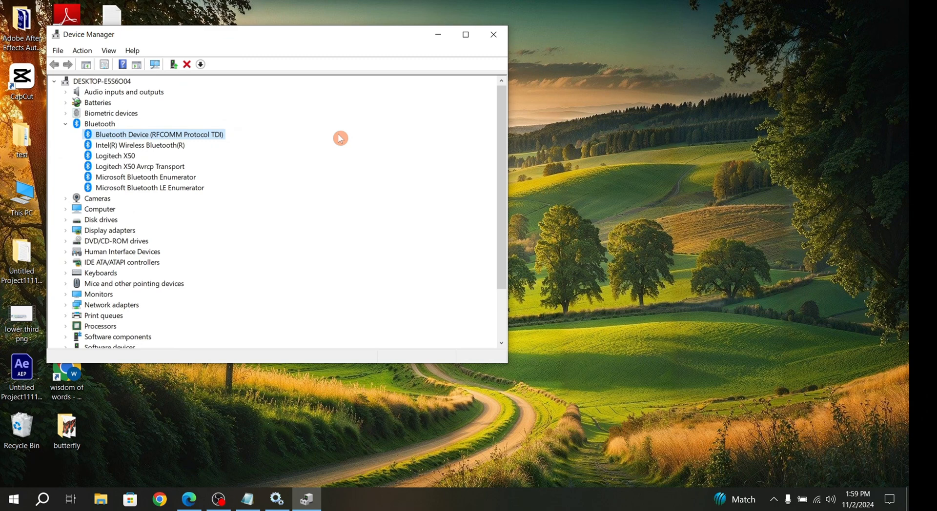
mouse_move(204, 103)
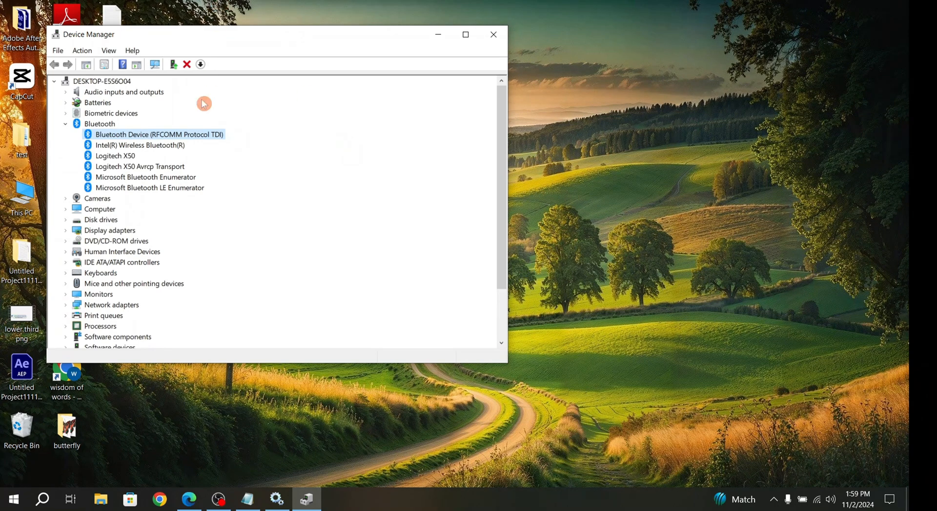
Update the RFCOMM Protocol TDI driver via automatic search, which reports the best driver installed, then close.
right_click(158, 133)
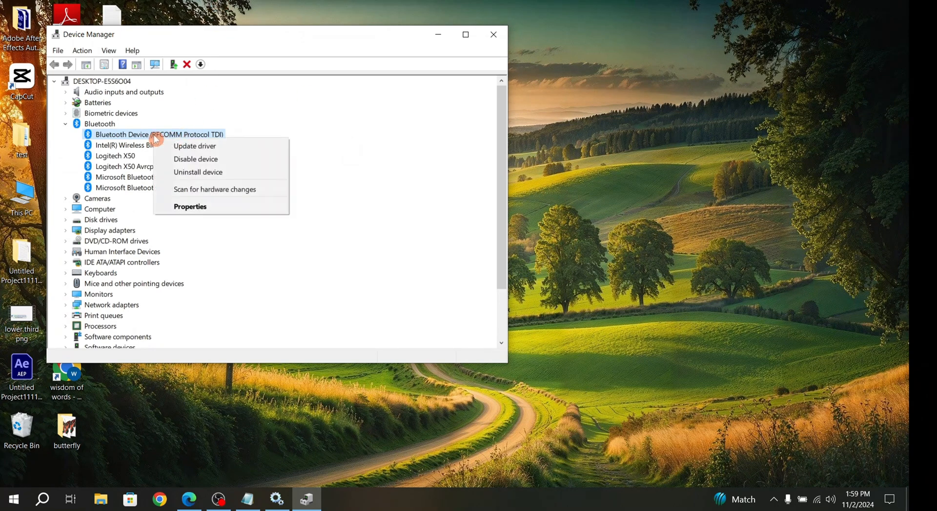
left_click(194, 145)
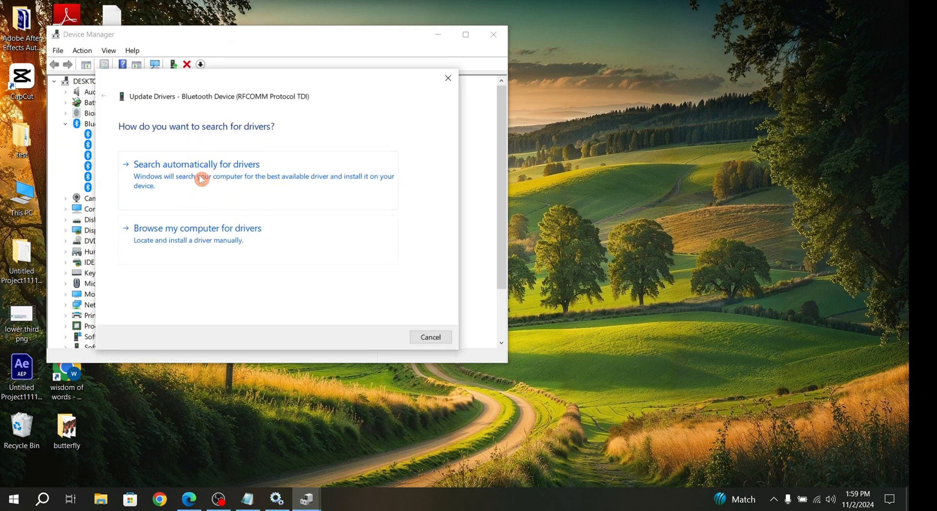
left_click(196, 163)
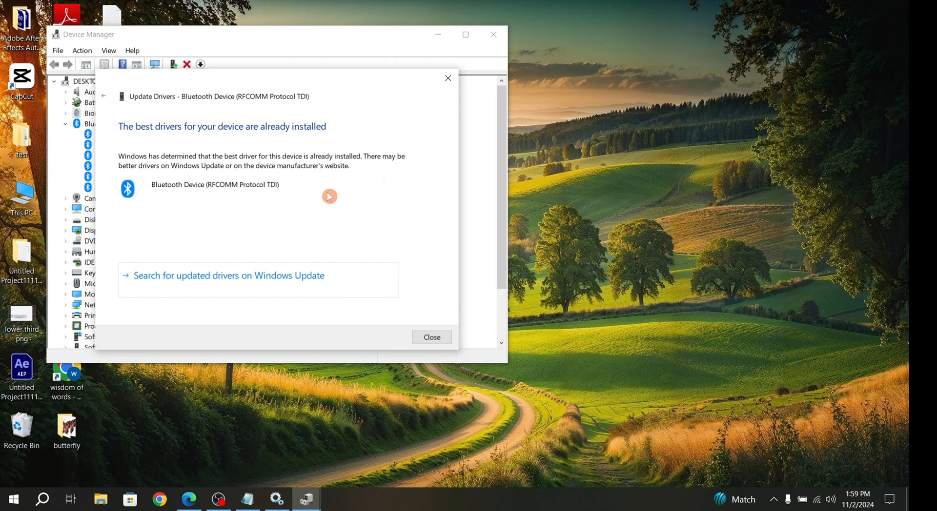
mouse_move(215, 129)
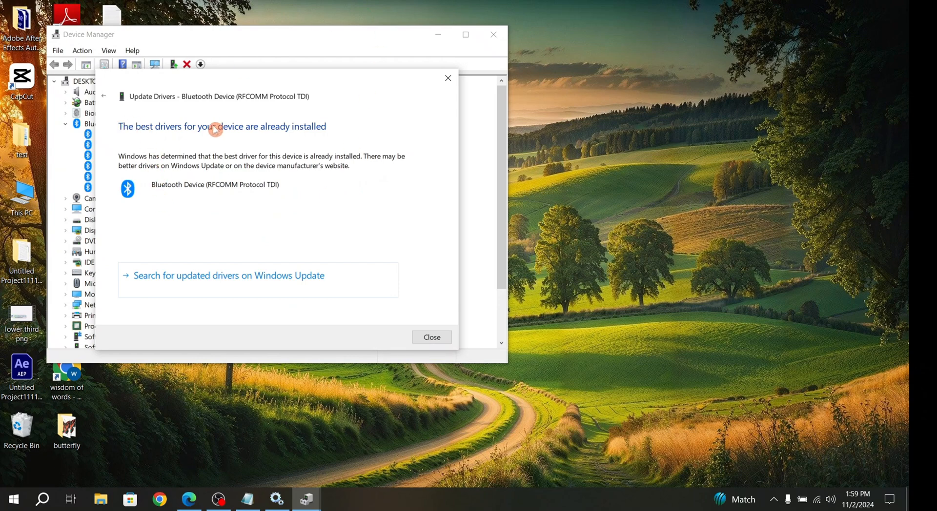
left_click(430, 336)
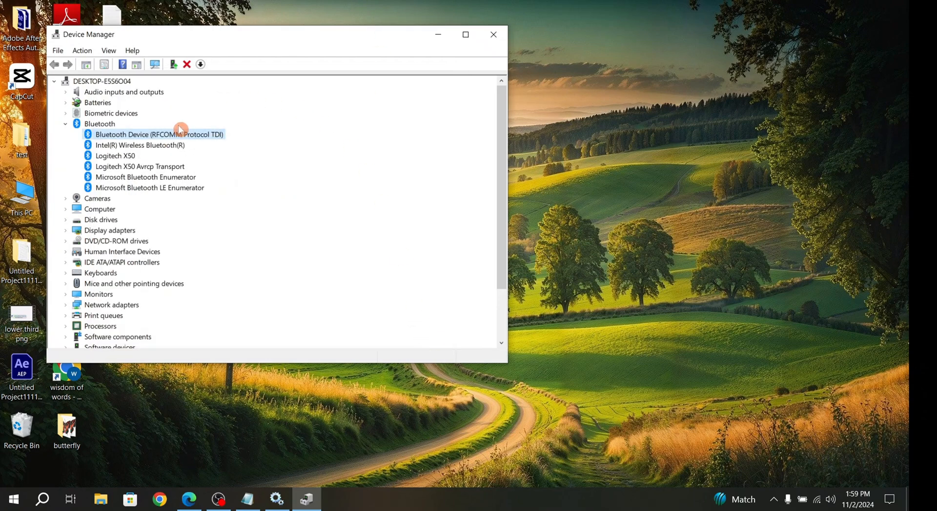
mouse_move(268, 133)
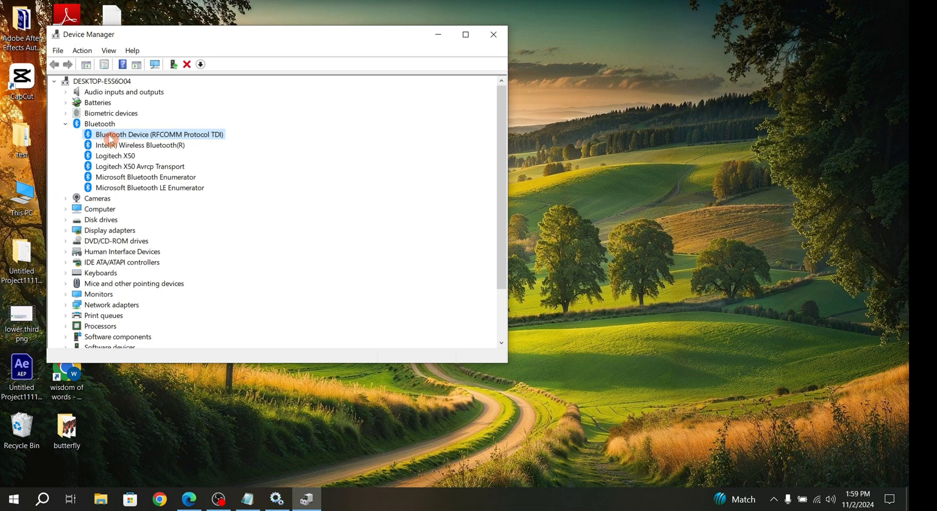
Uninstall Bluetooth Device (RFCOMM Protocol TDI) and Intel(R) Wireless Bluetooth(R), confirming each removal.
right_click(158, 134)
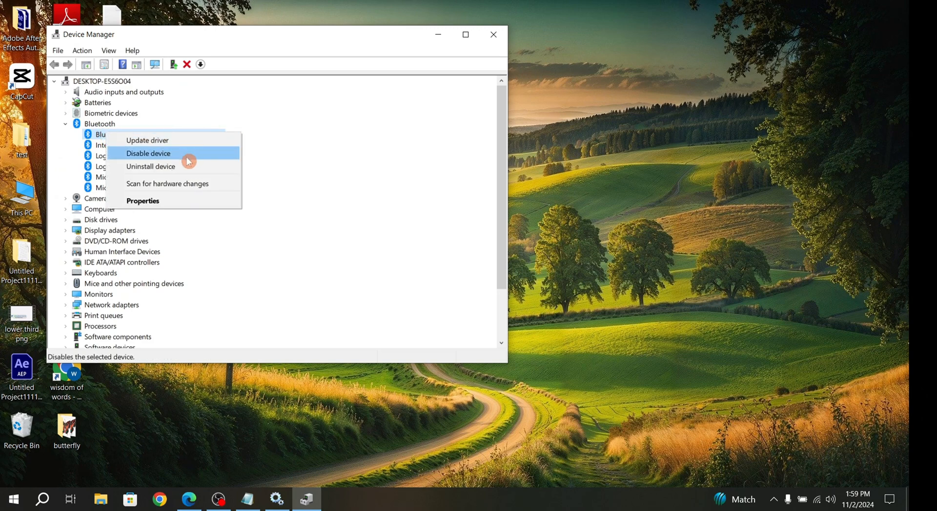
mouse_move(161, 166)
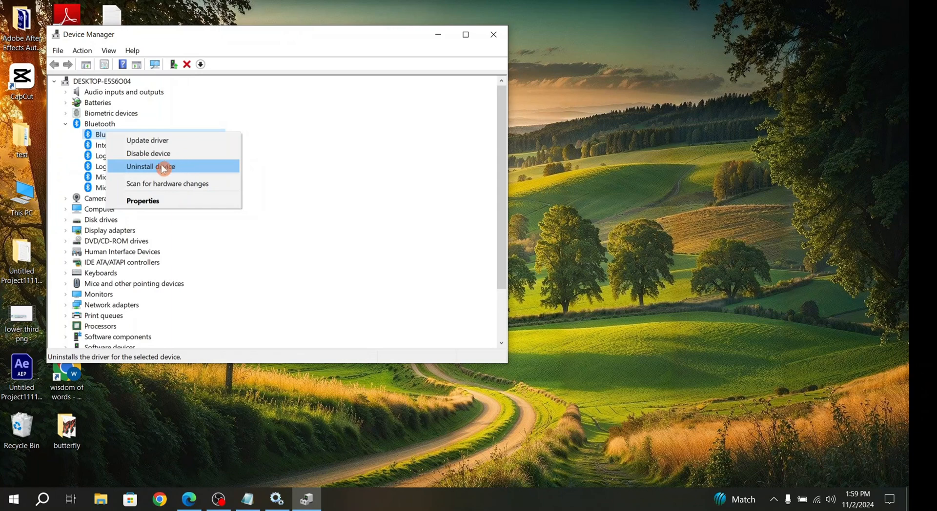
left_click(149, 166)
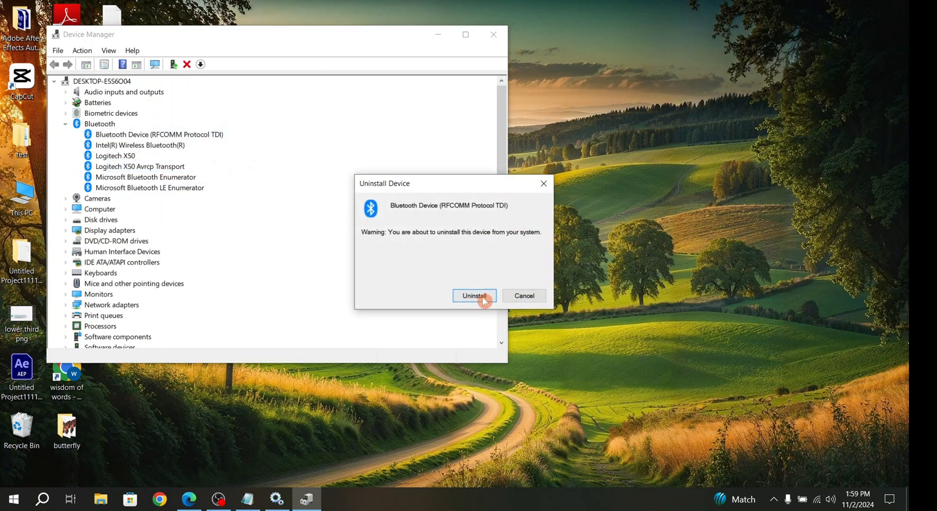
left_click(474, 296)
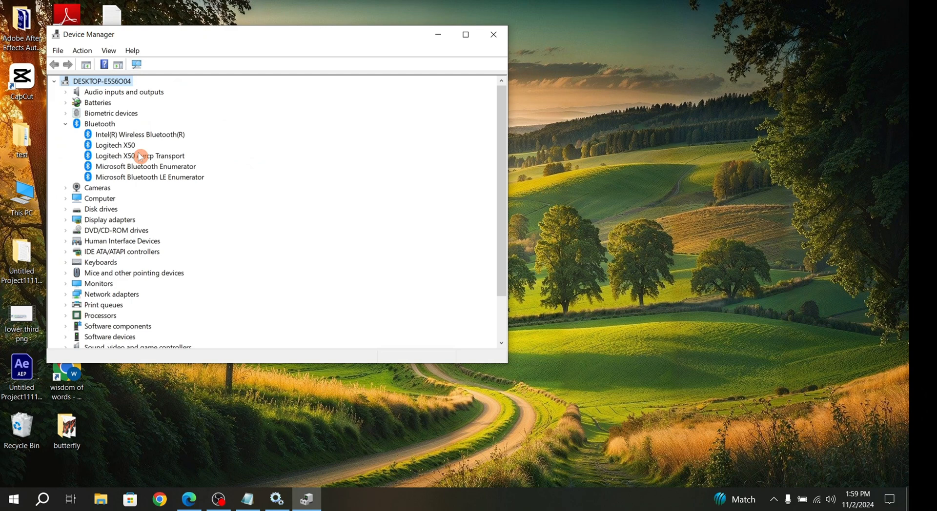
right_click(139, 134)
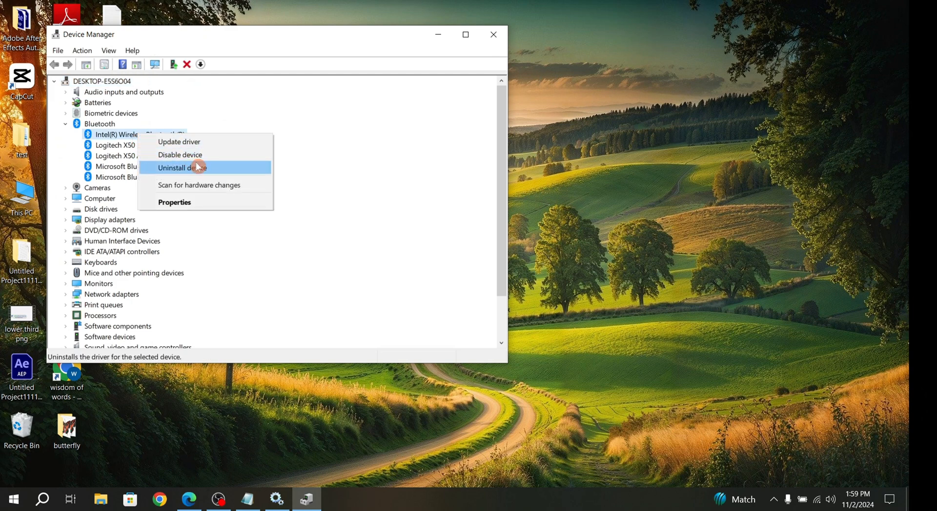
left_click(186, 166)
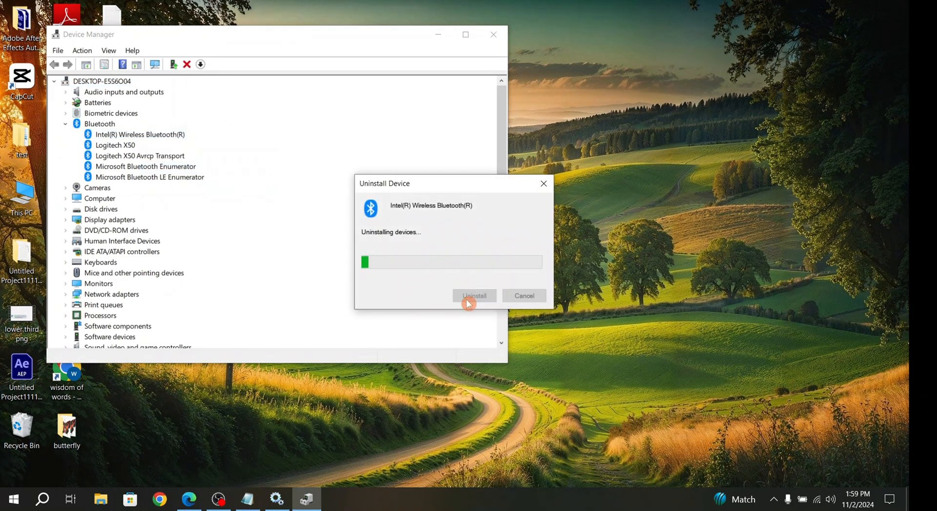
left_click(474, 296)
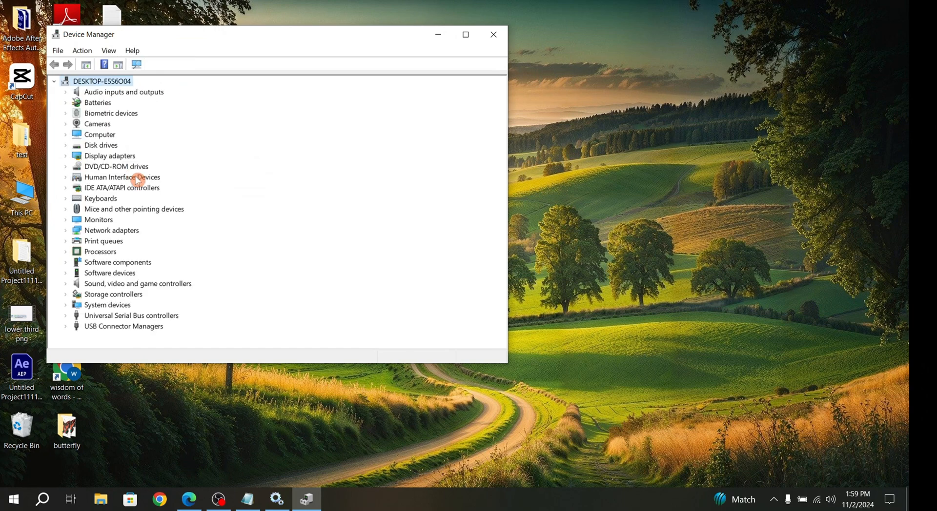
mouse_move(91, 156)
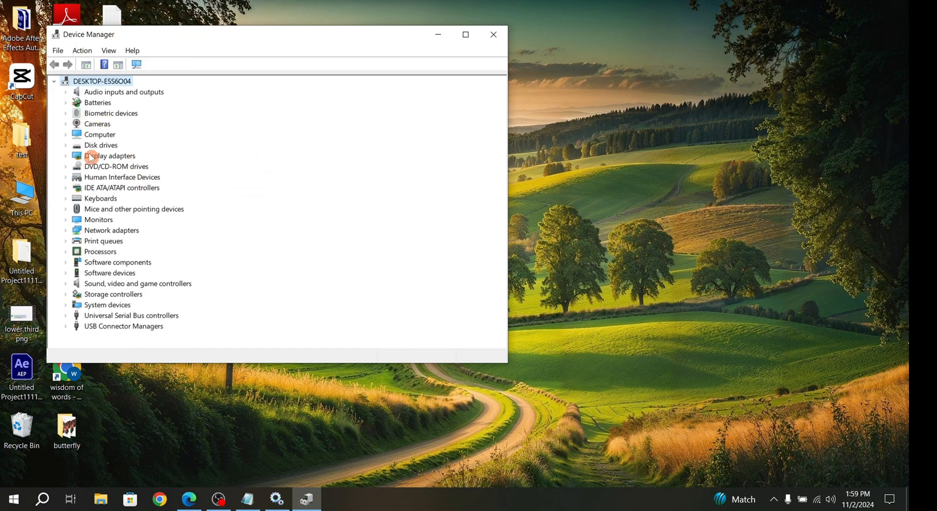
Run Scan for hardware changes so the Bluetooth category and its devices reappear, then check the list.
left_click(82, 50)
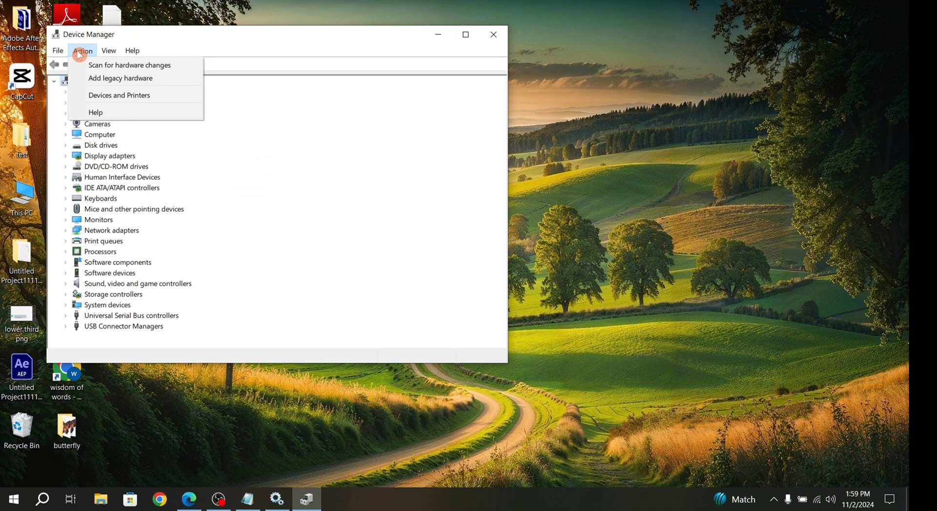
mouse_move(130, 65)
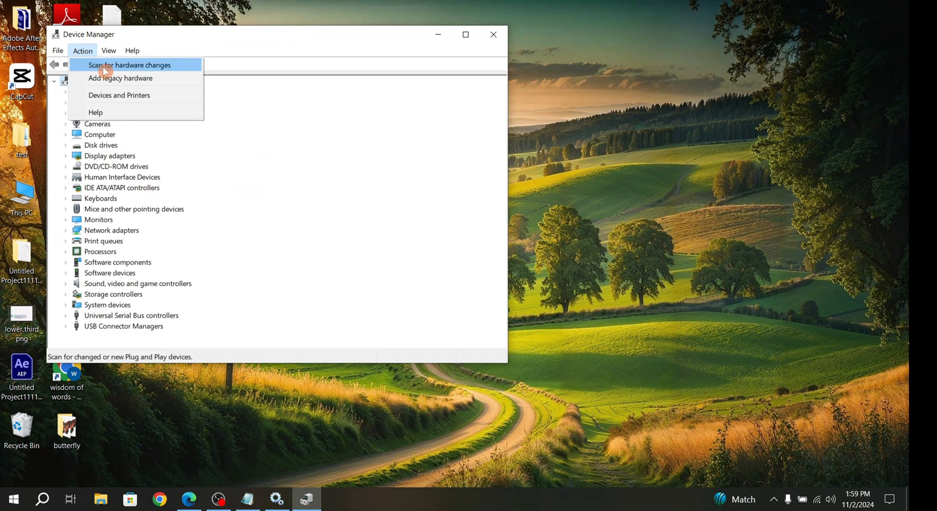
left_click(130, 64)
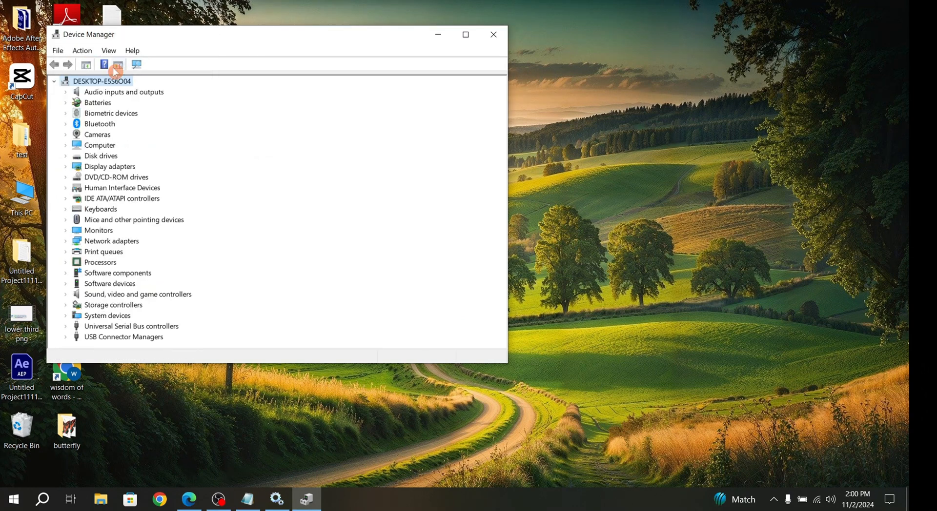
left_click(66, 123)
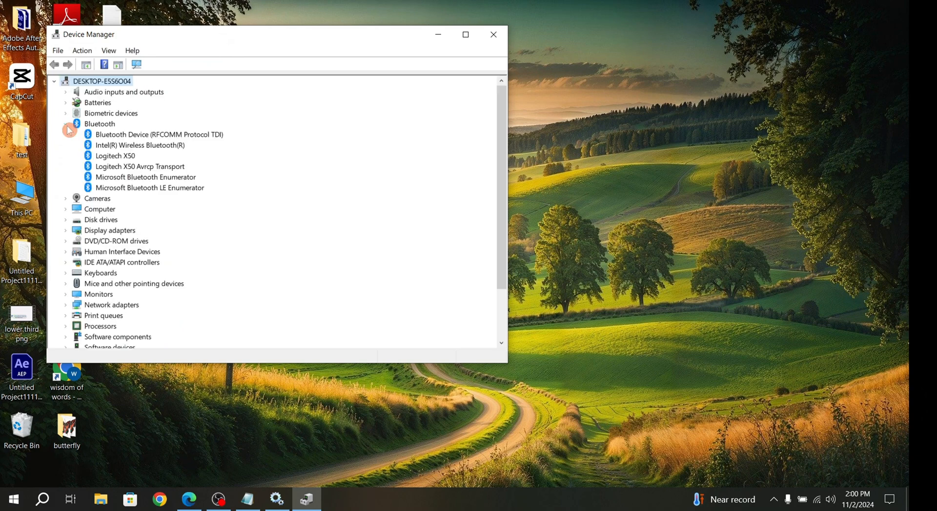
left_click(65, 124)
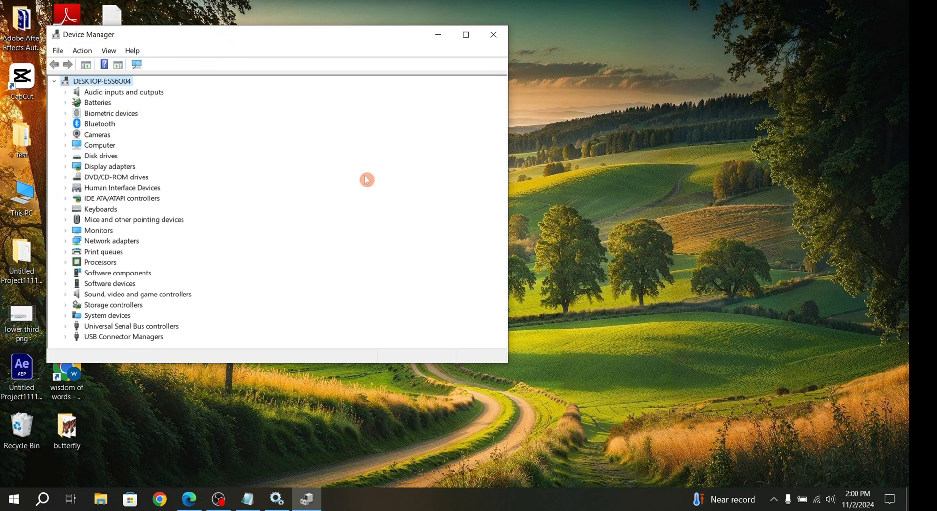
left_click(493, 34)
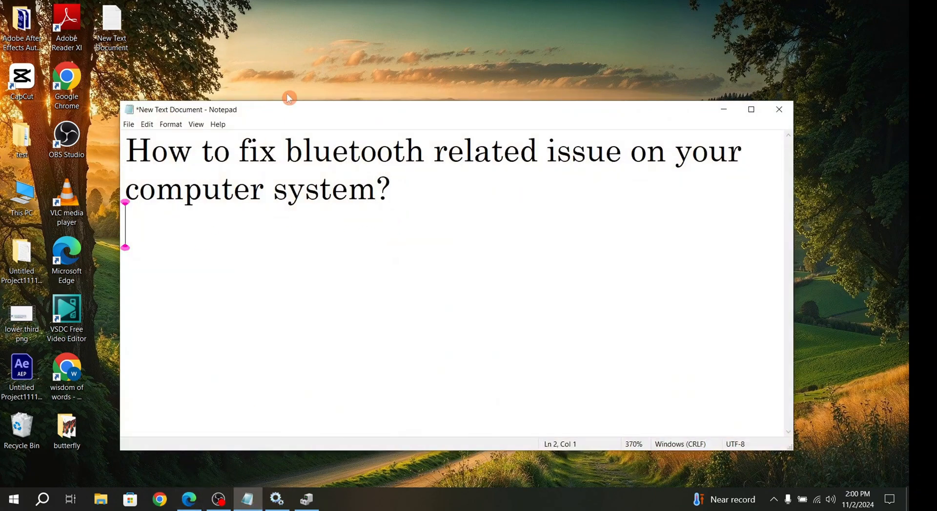
mouse_move(168, 232)
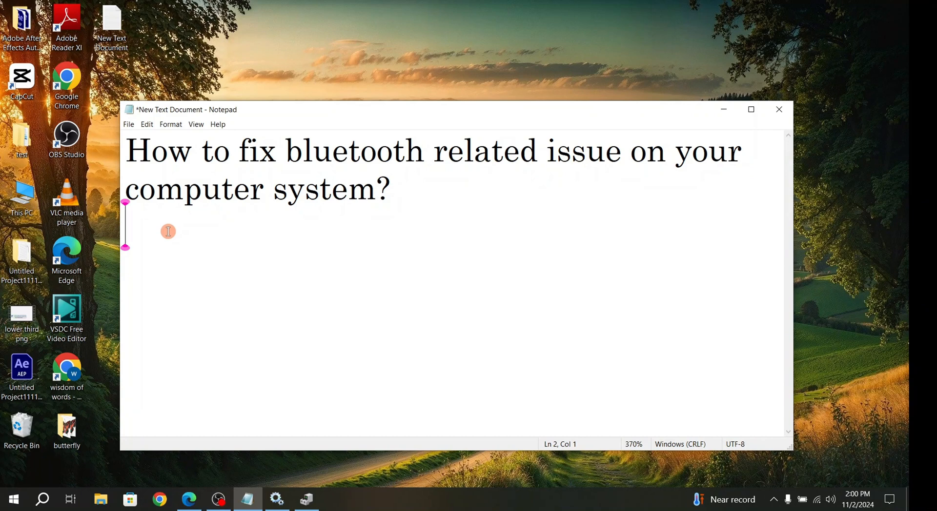
mouse_move(302, 39)
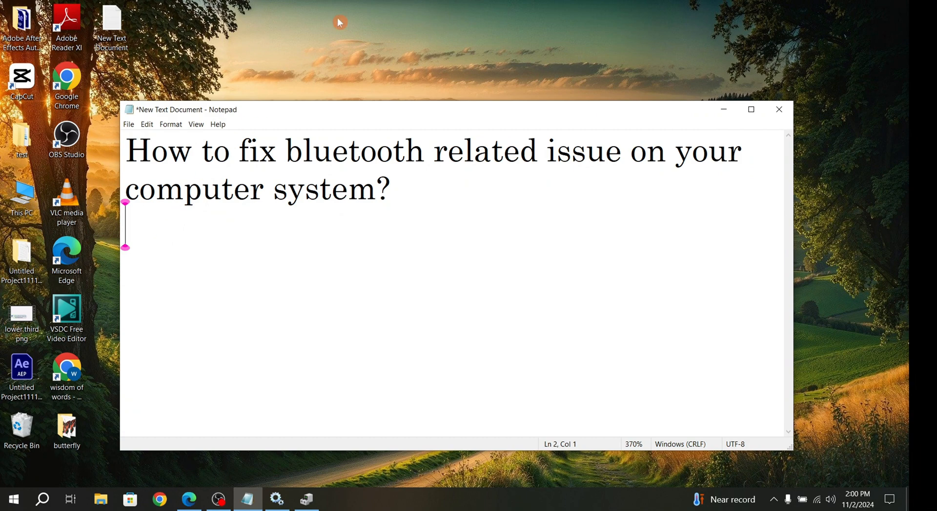
mouse_move(174, 248)
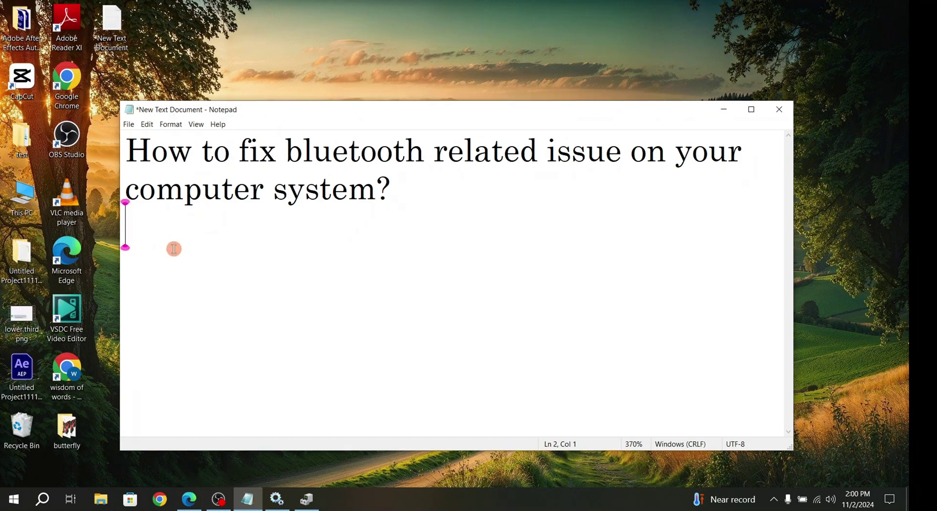
mouse_move(308, 56)
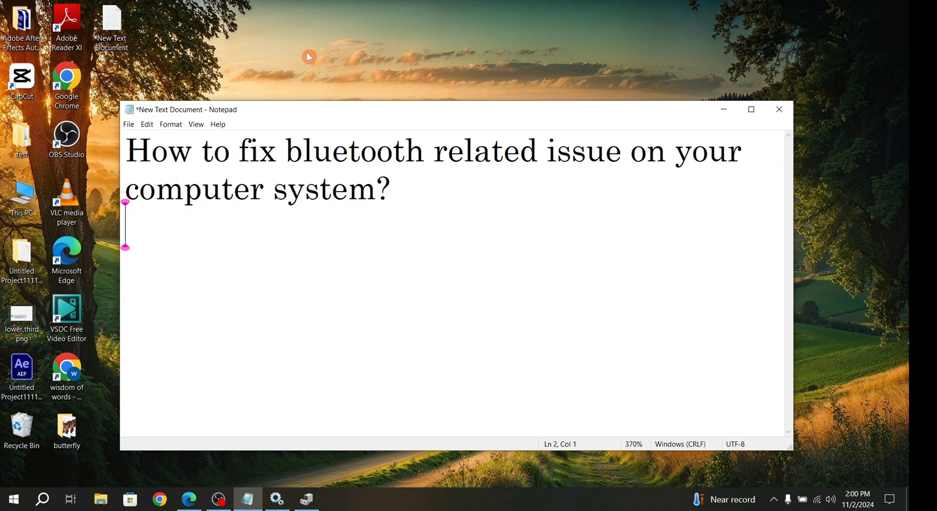
mouse_move(142, 241)
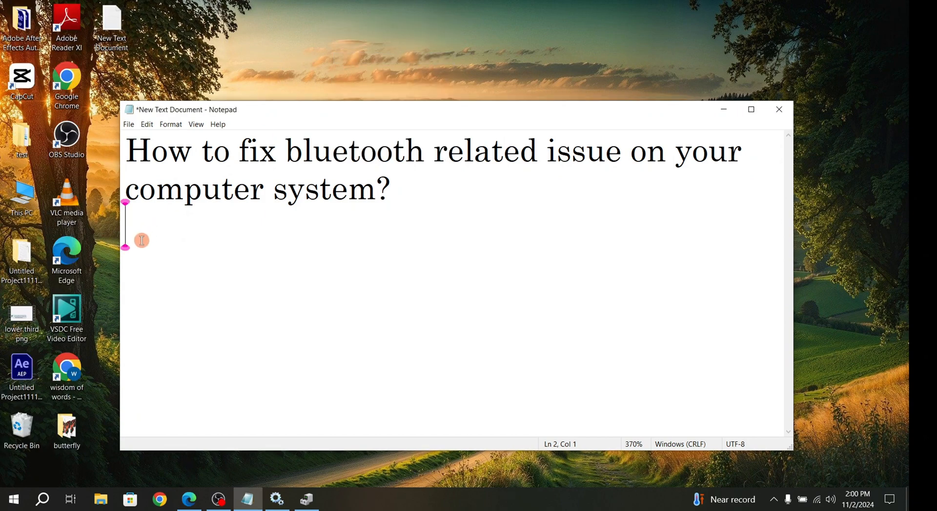
mouse_move(294, 42)
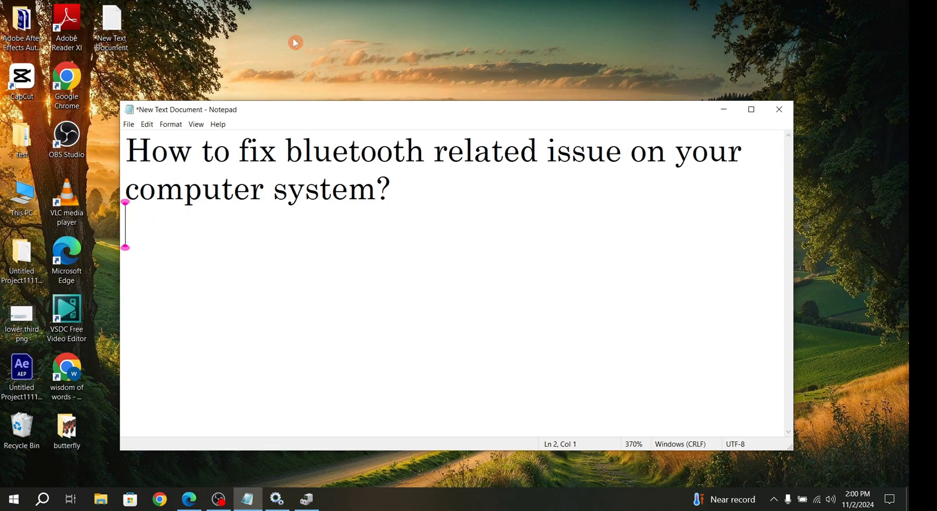